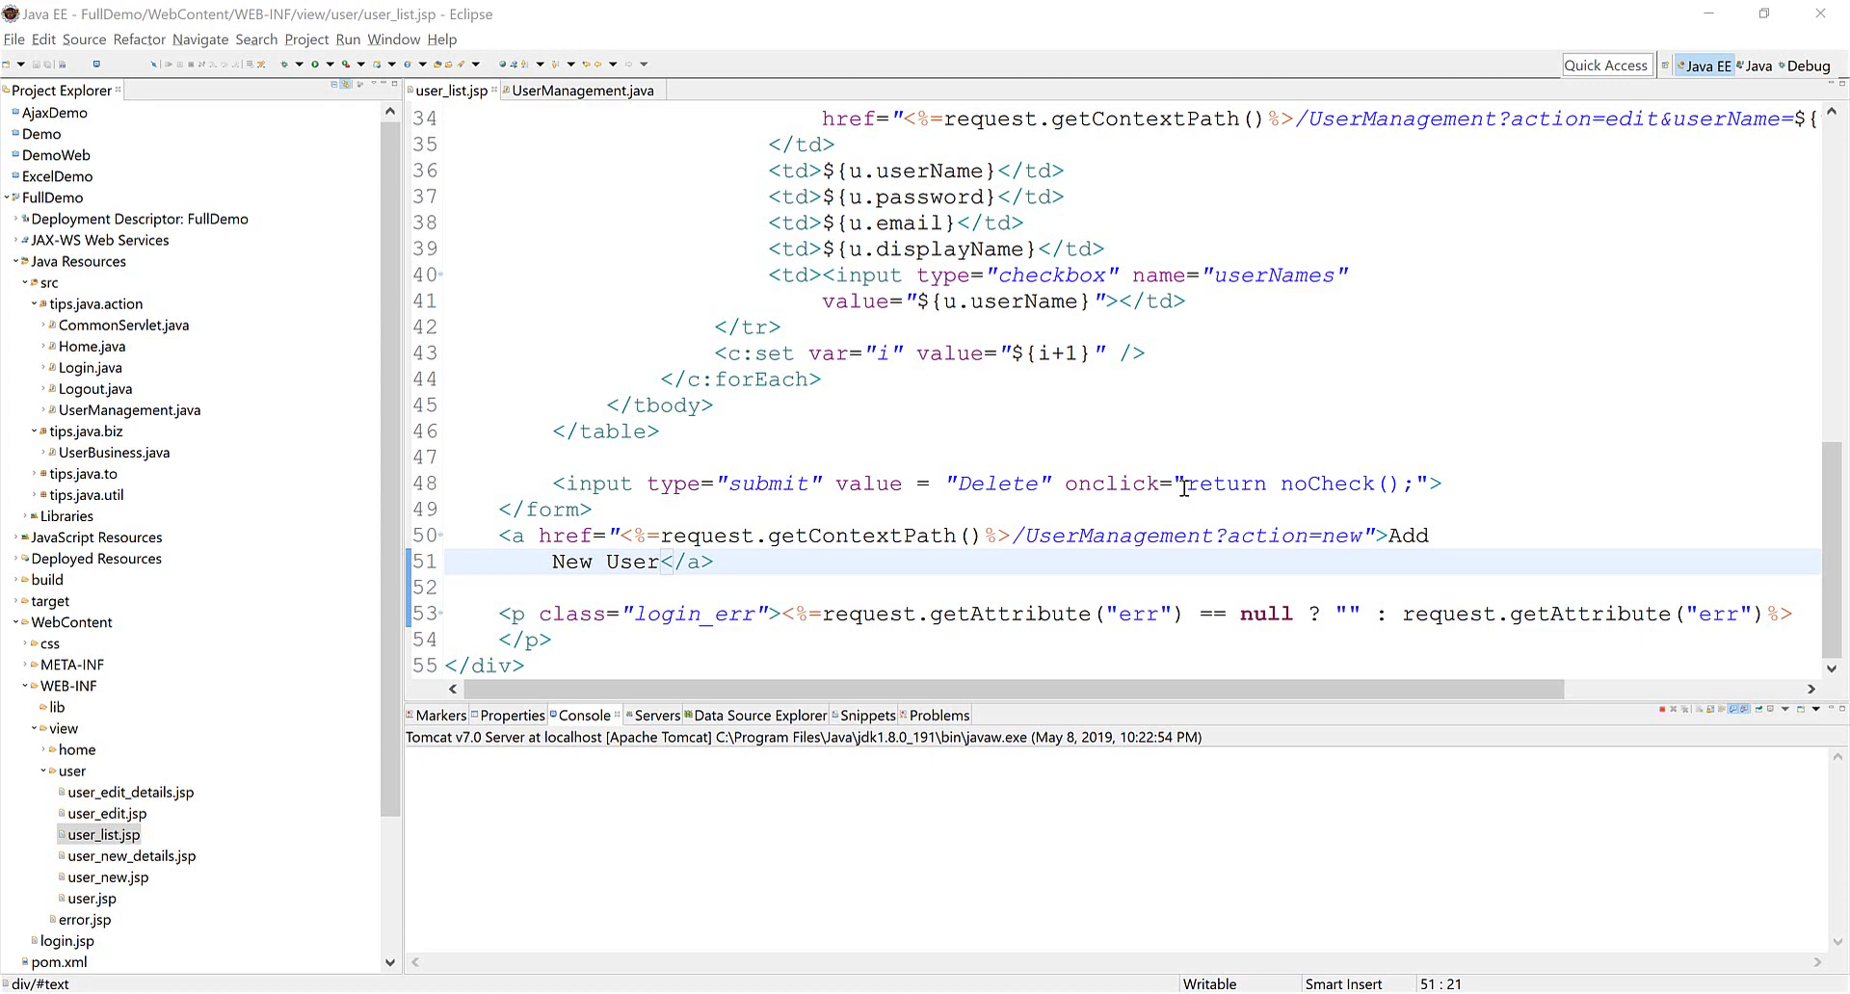
mouse_move(1181, 454)
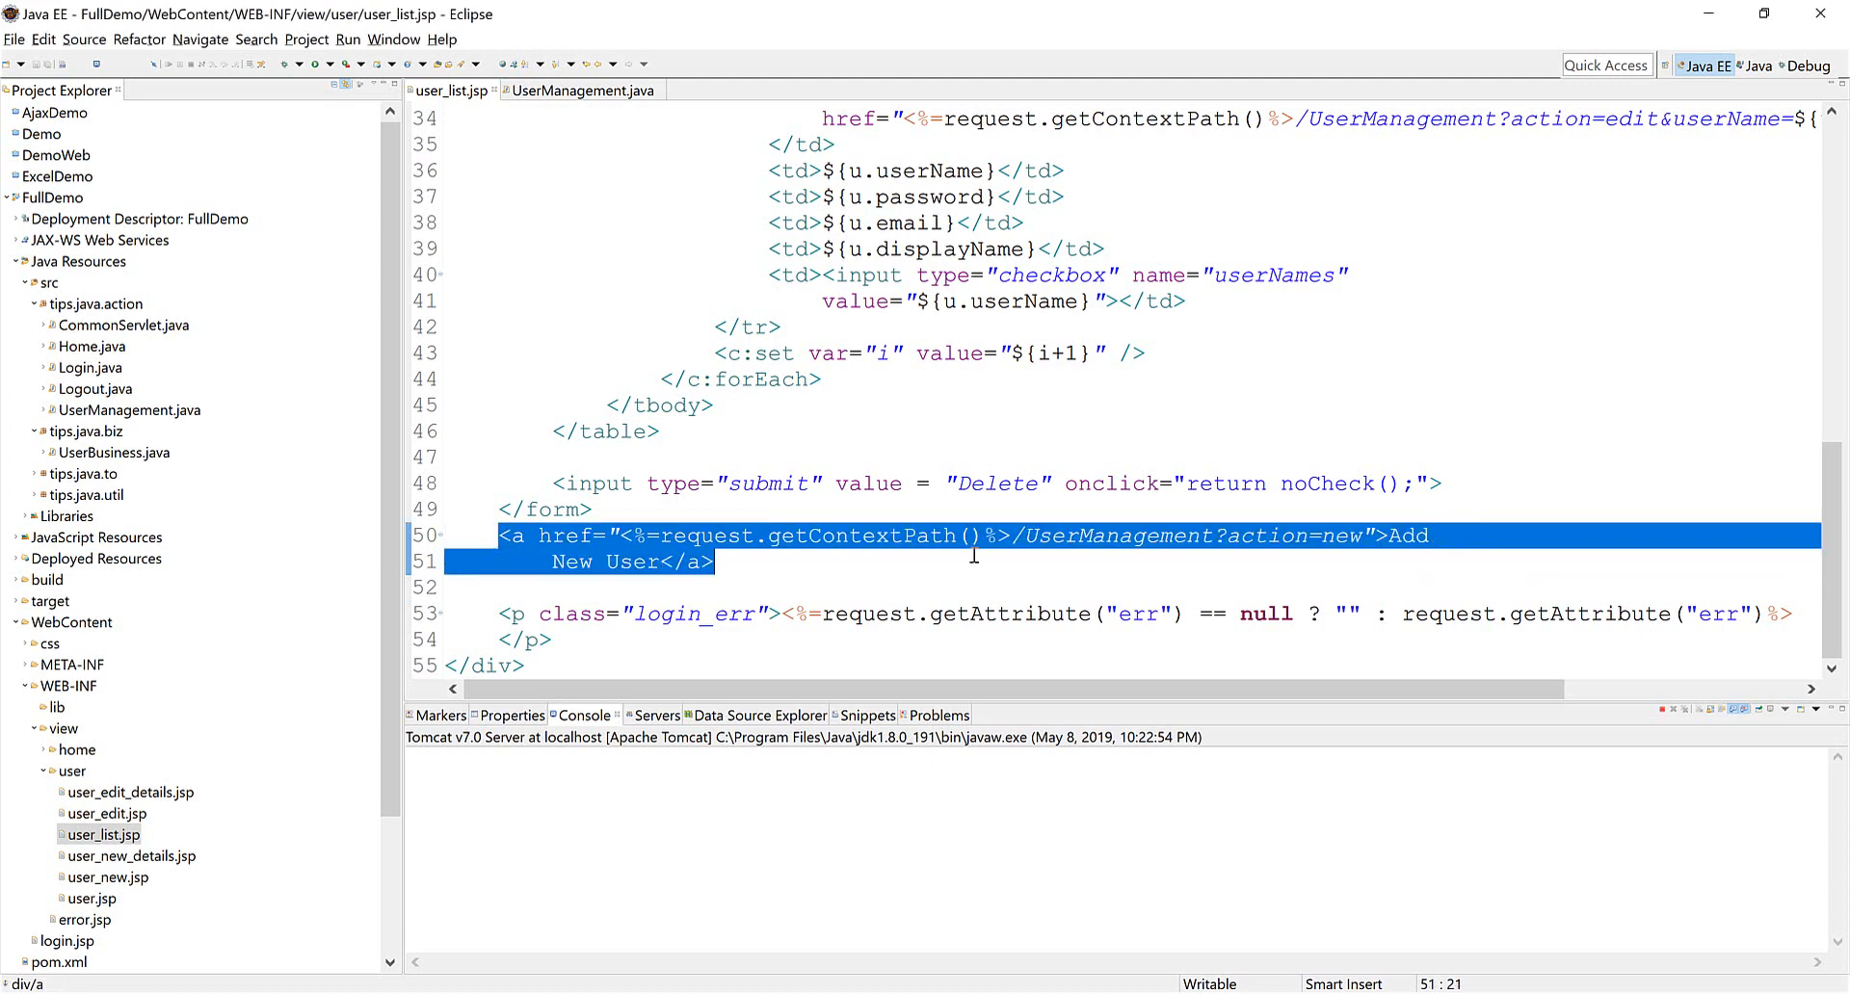
- Add a <br/> and a second UserManagement link with href action=list&type=excel in user_list.jsp
text(<br/>)
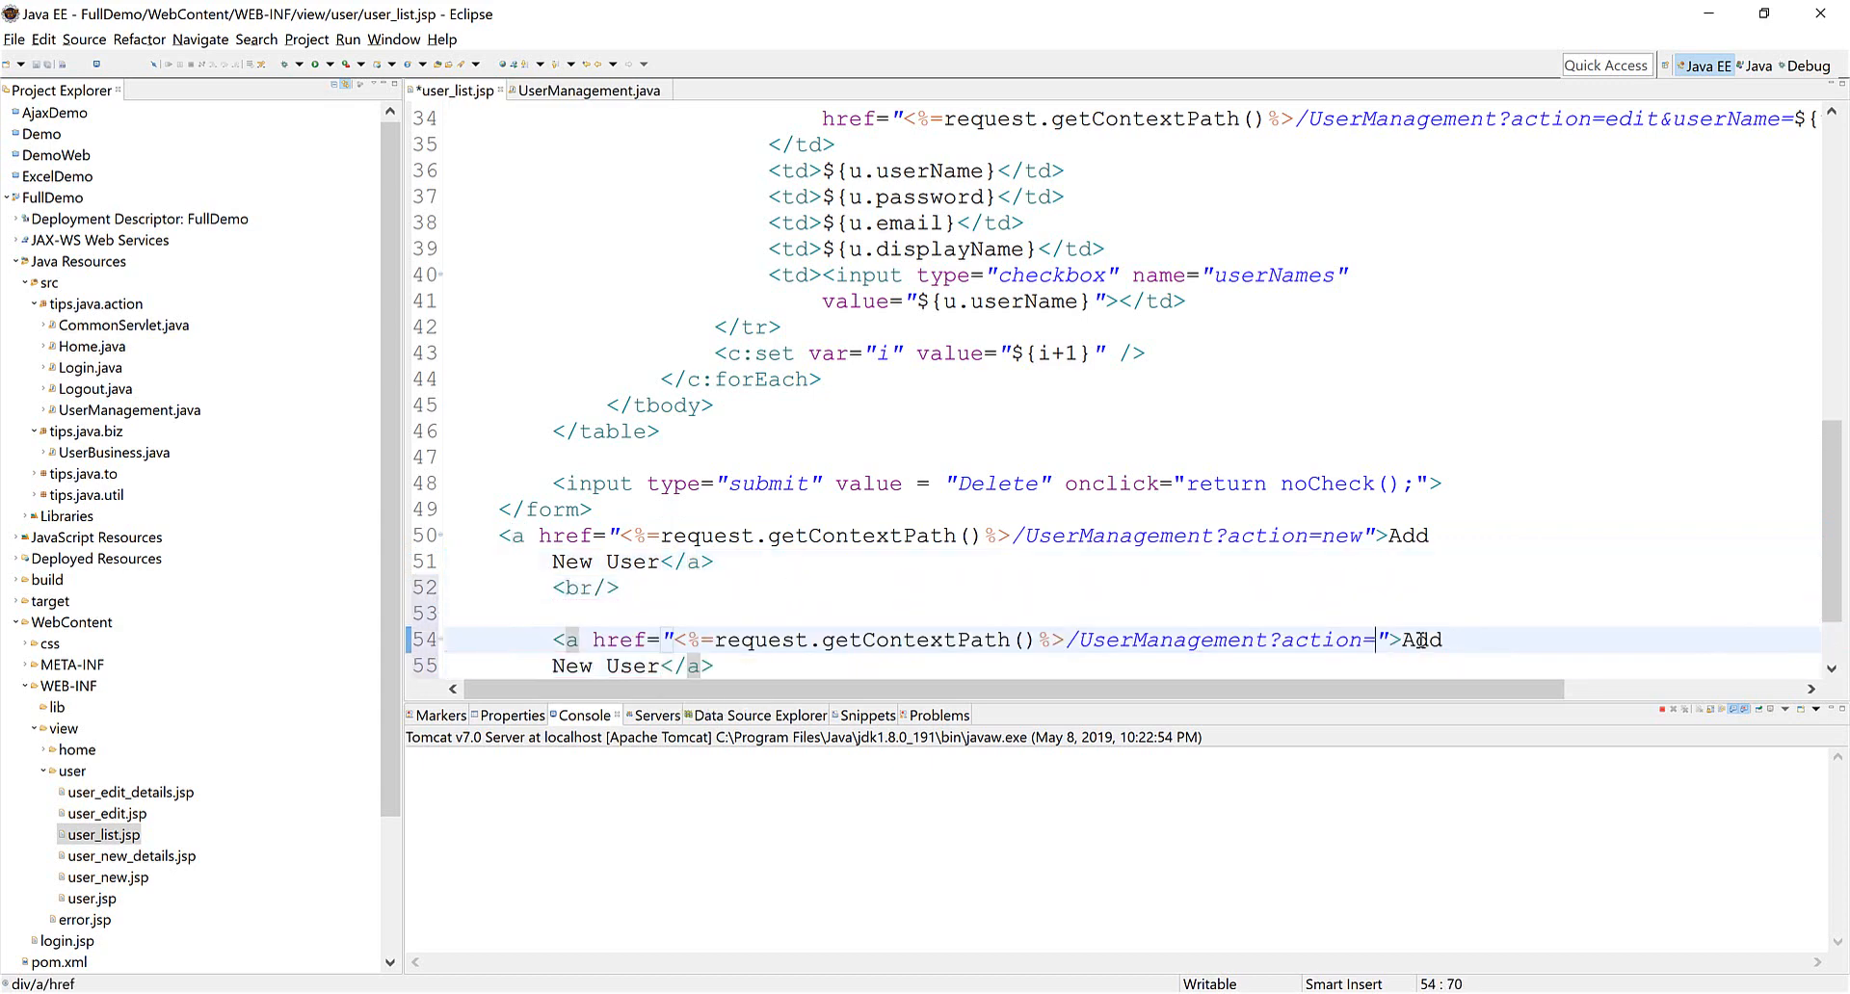
text(list&)
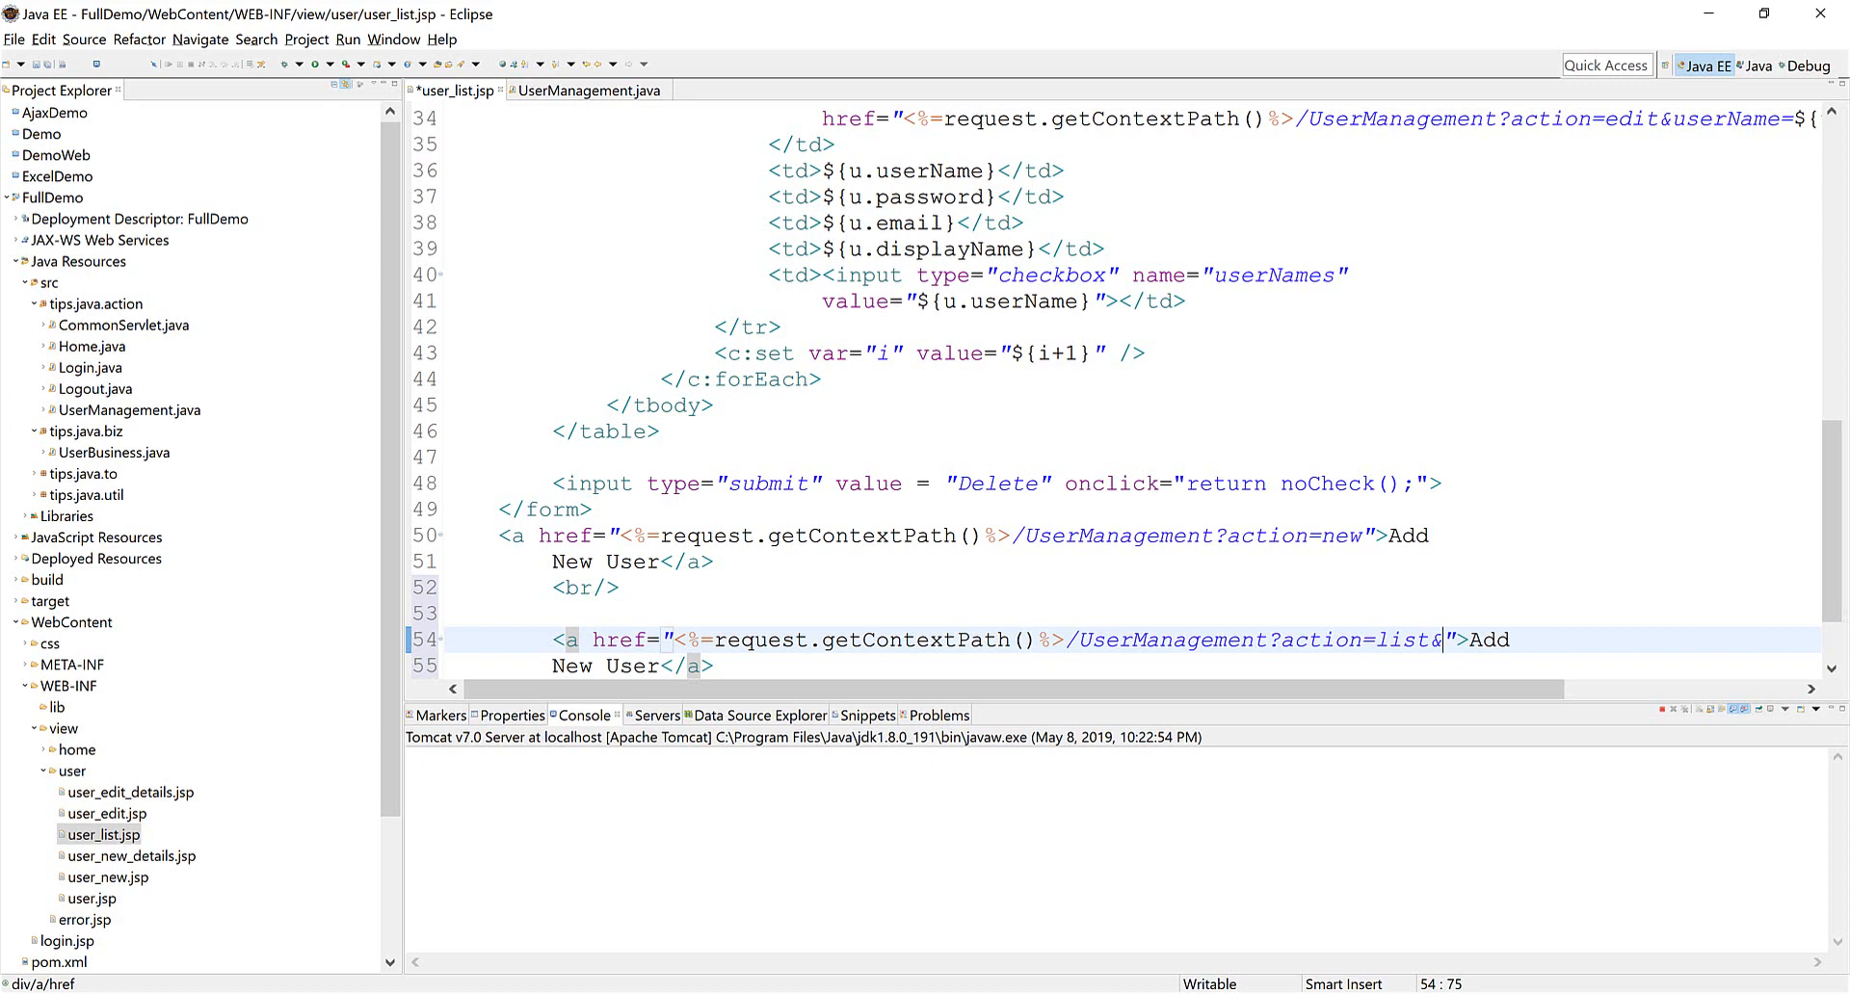
text(&type=)
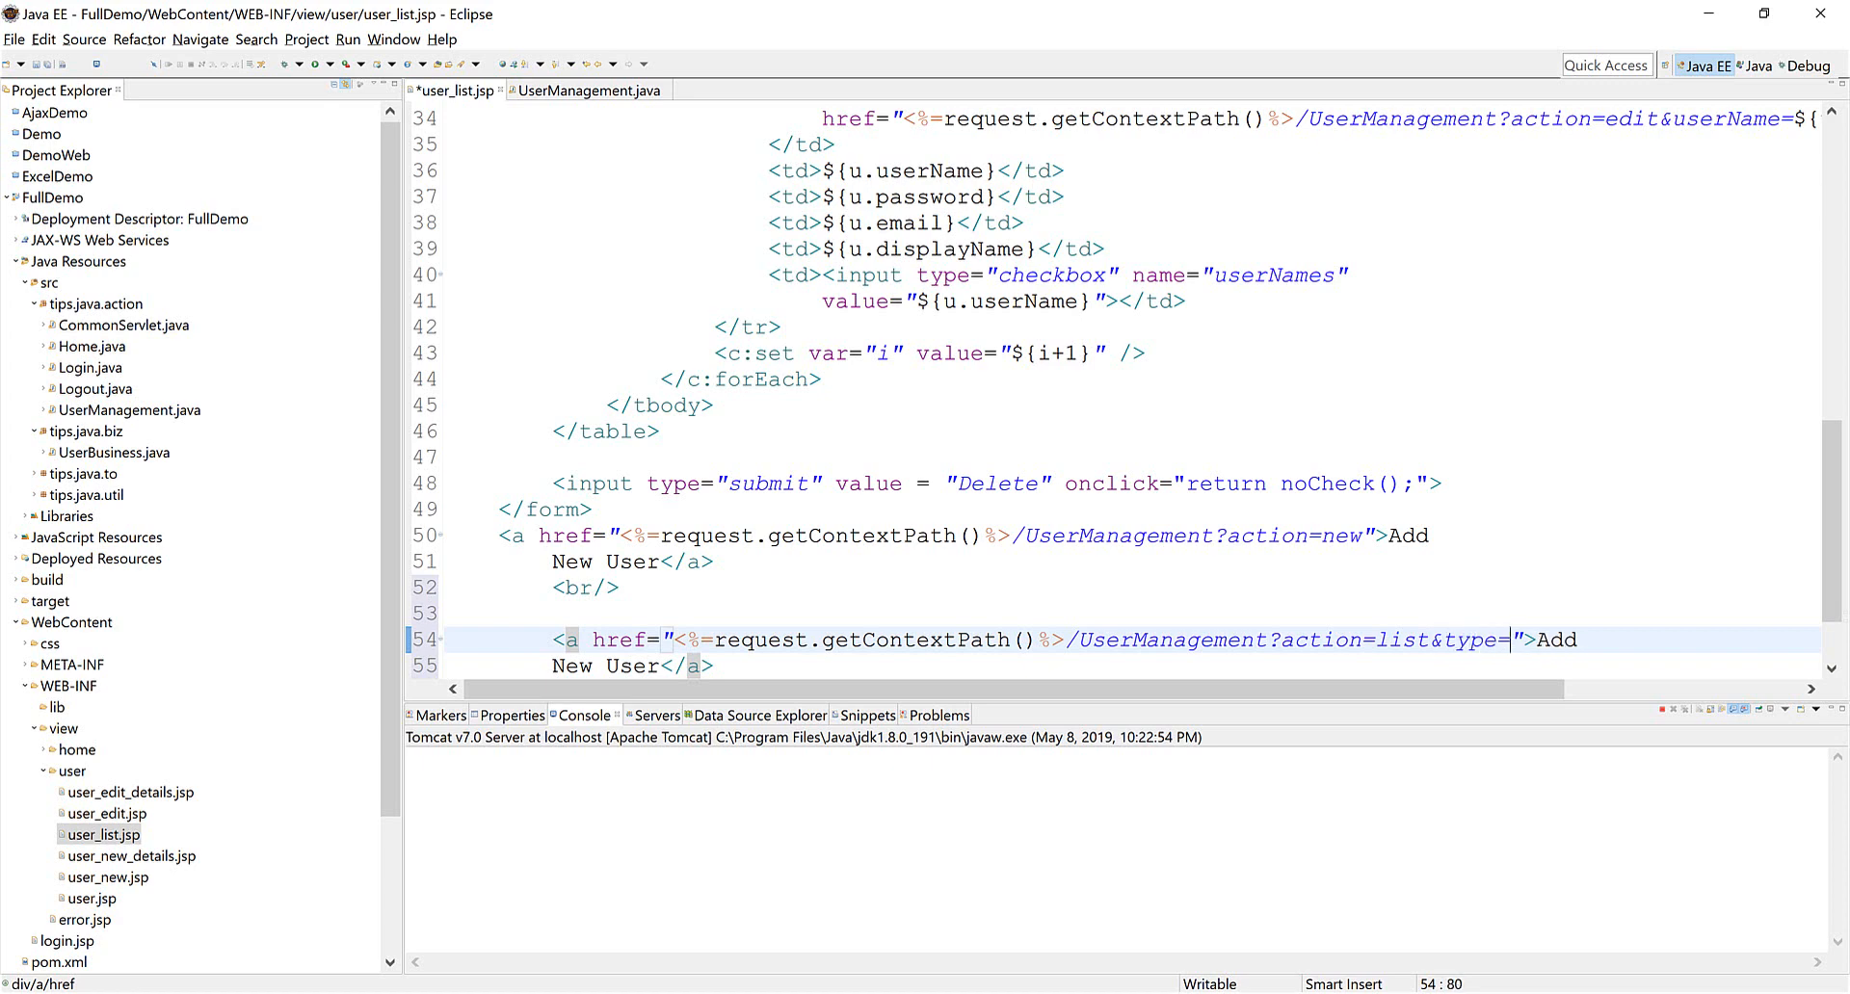
text(excel)
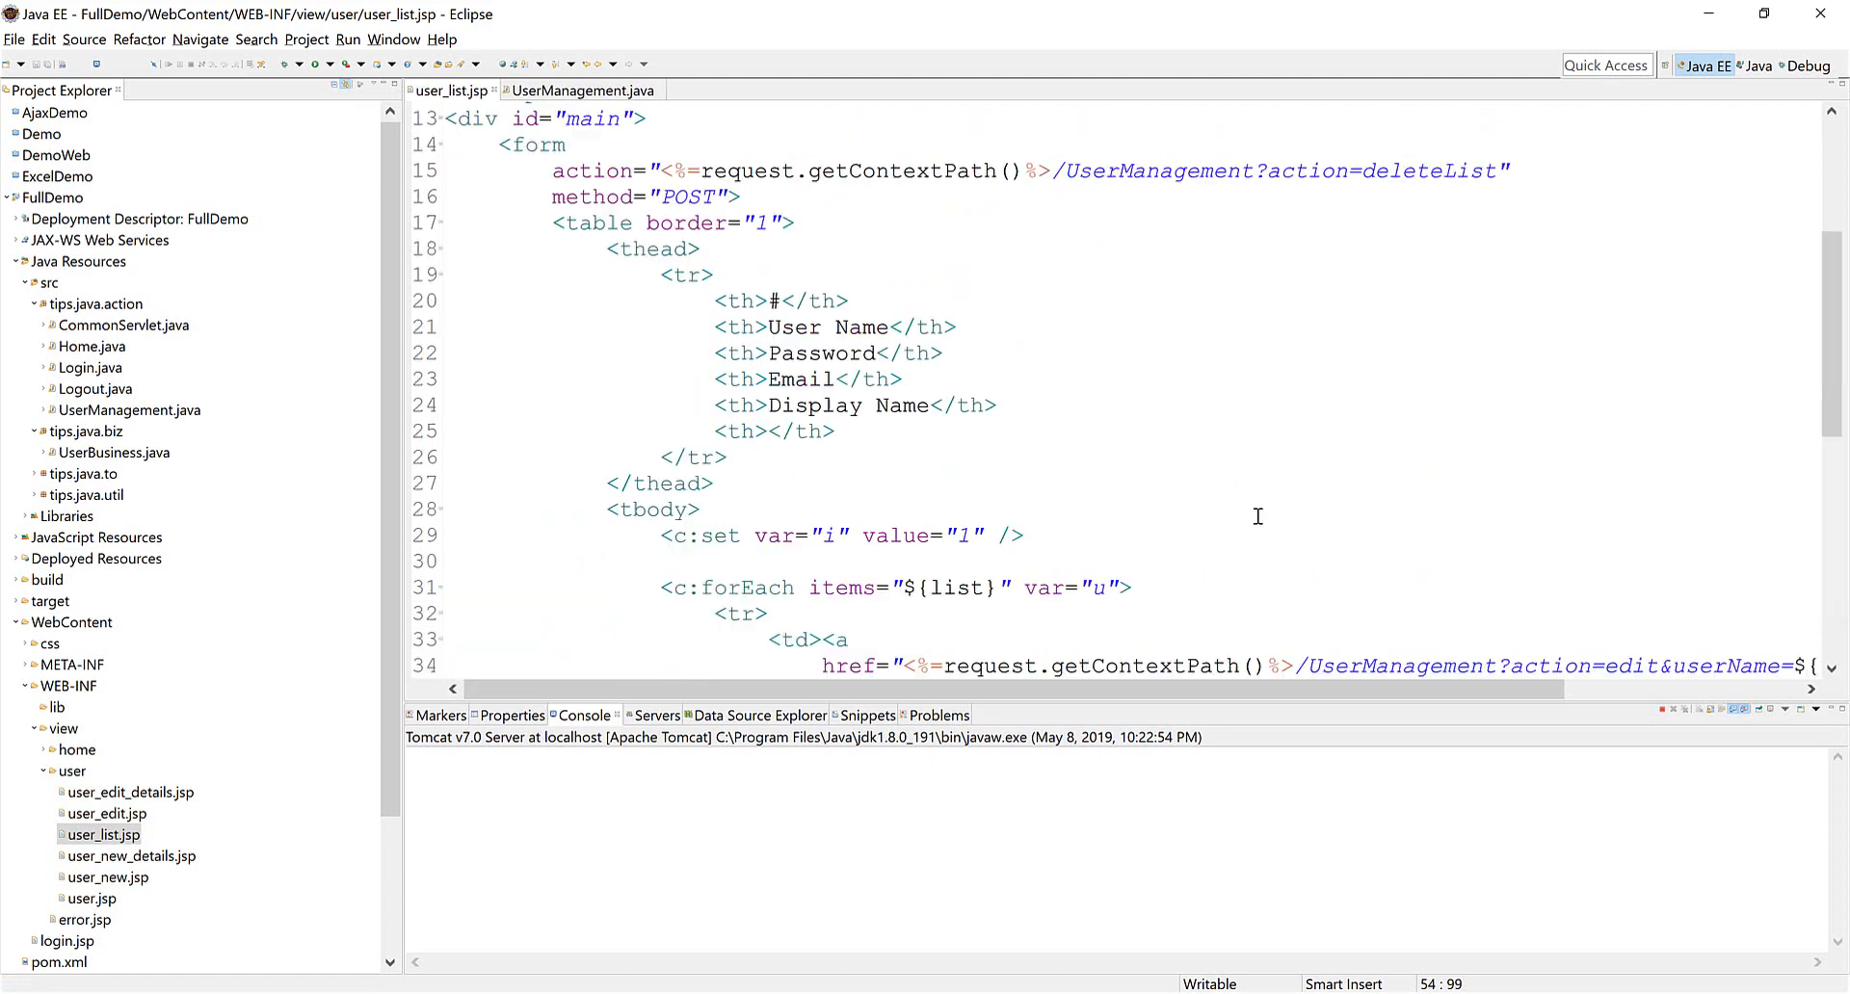
- In UserManagement.java, add an if block to the list branch and begin its response code
click(582, 90)
text(if (request.getParameter("action") != null) {)
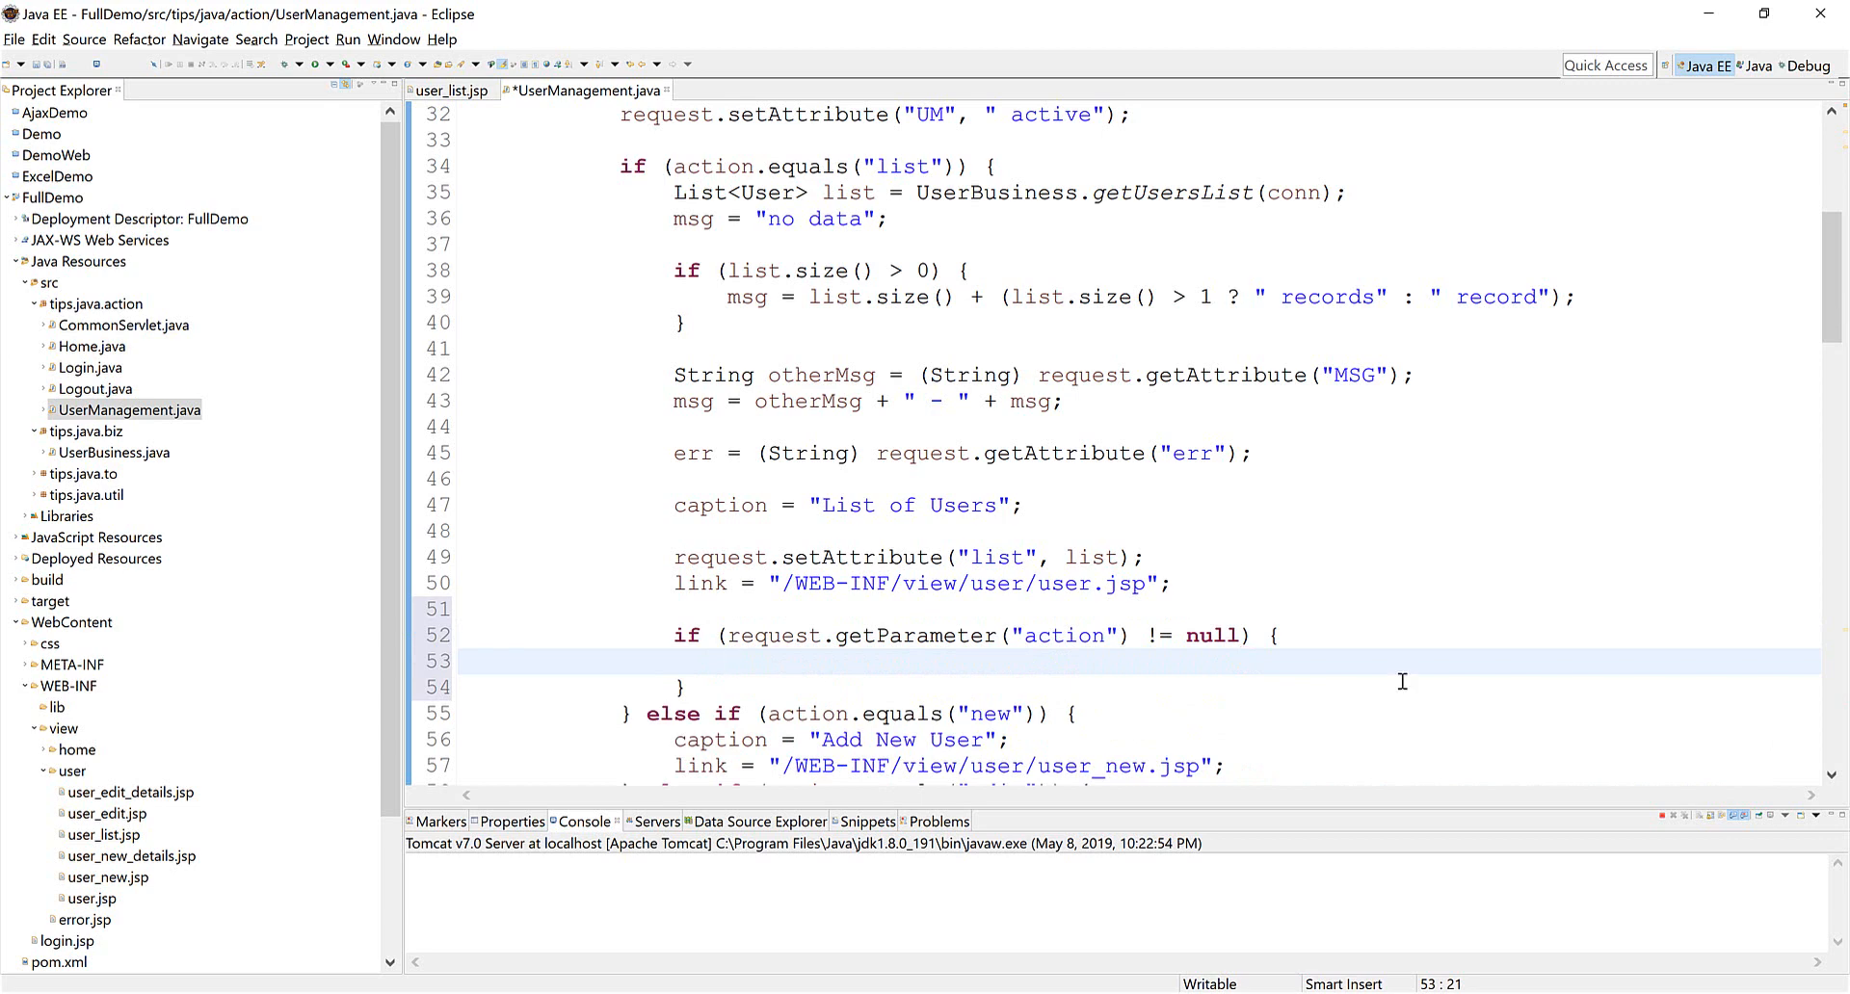
click(729, 662)
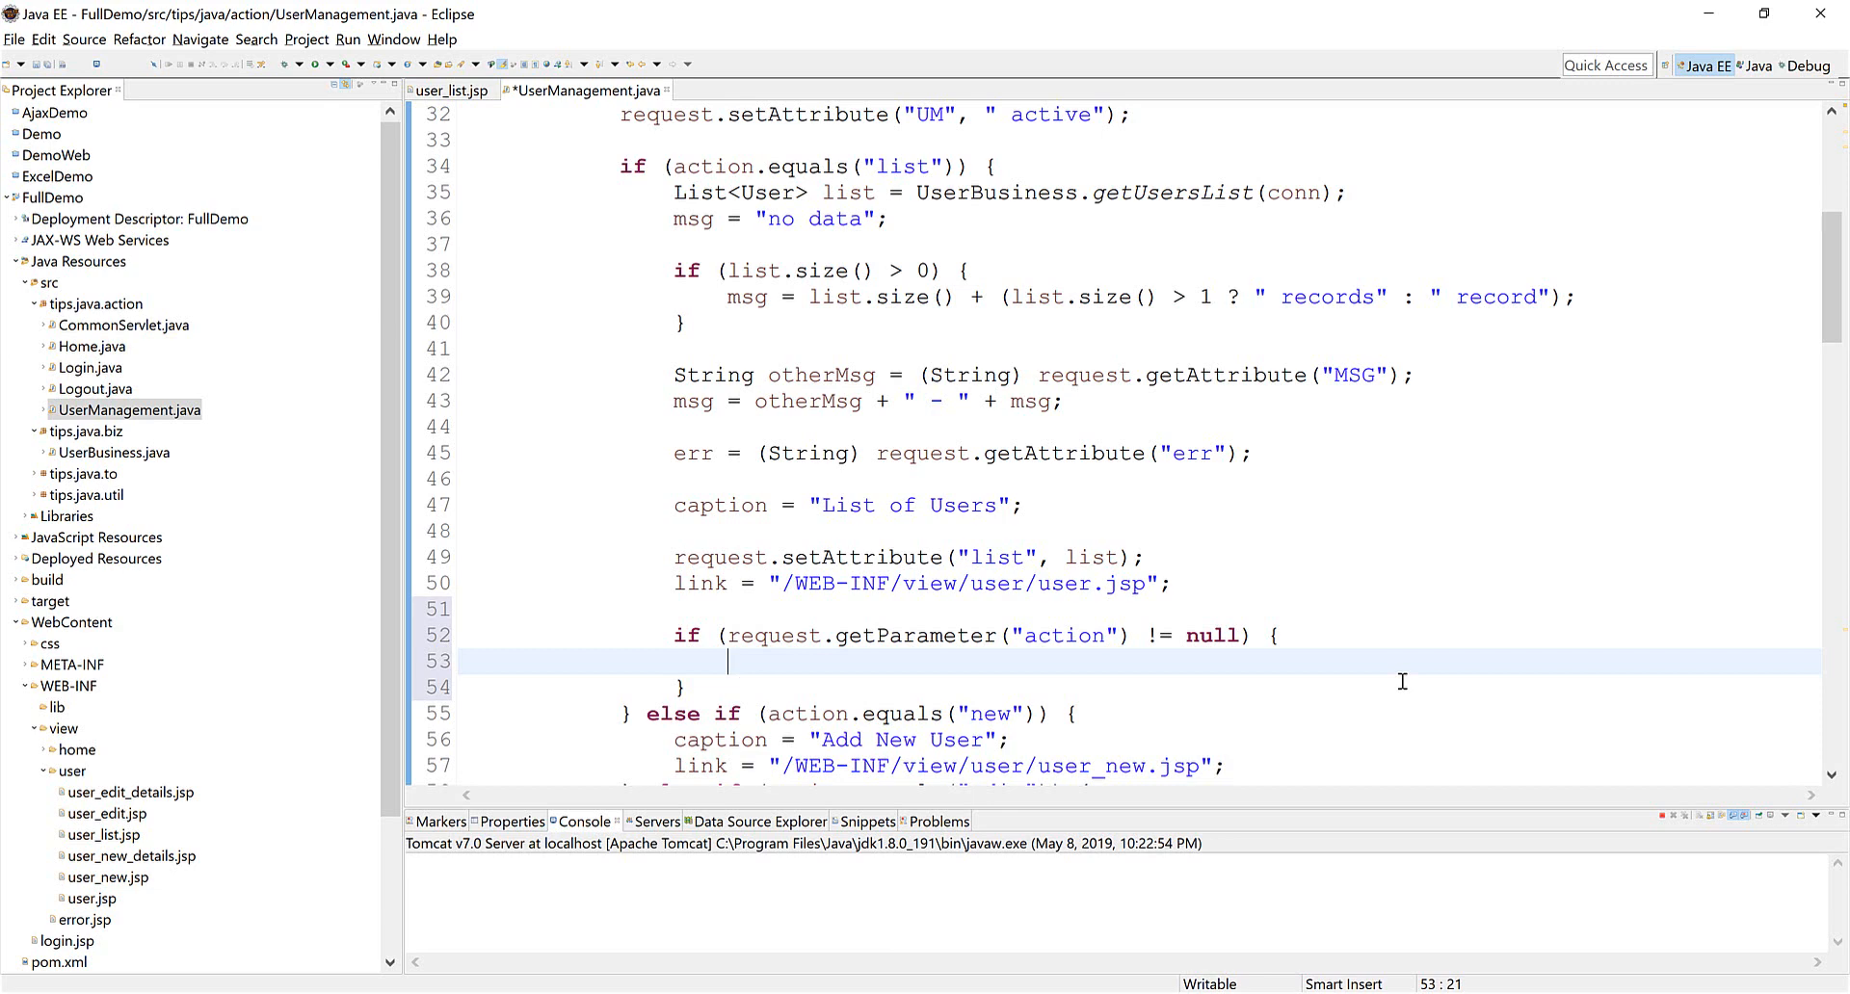
text(response.setContentType("application/vnd.ms-excel);)
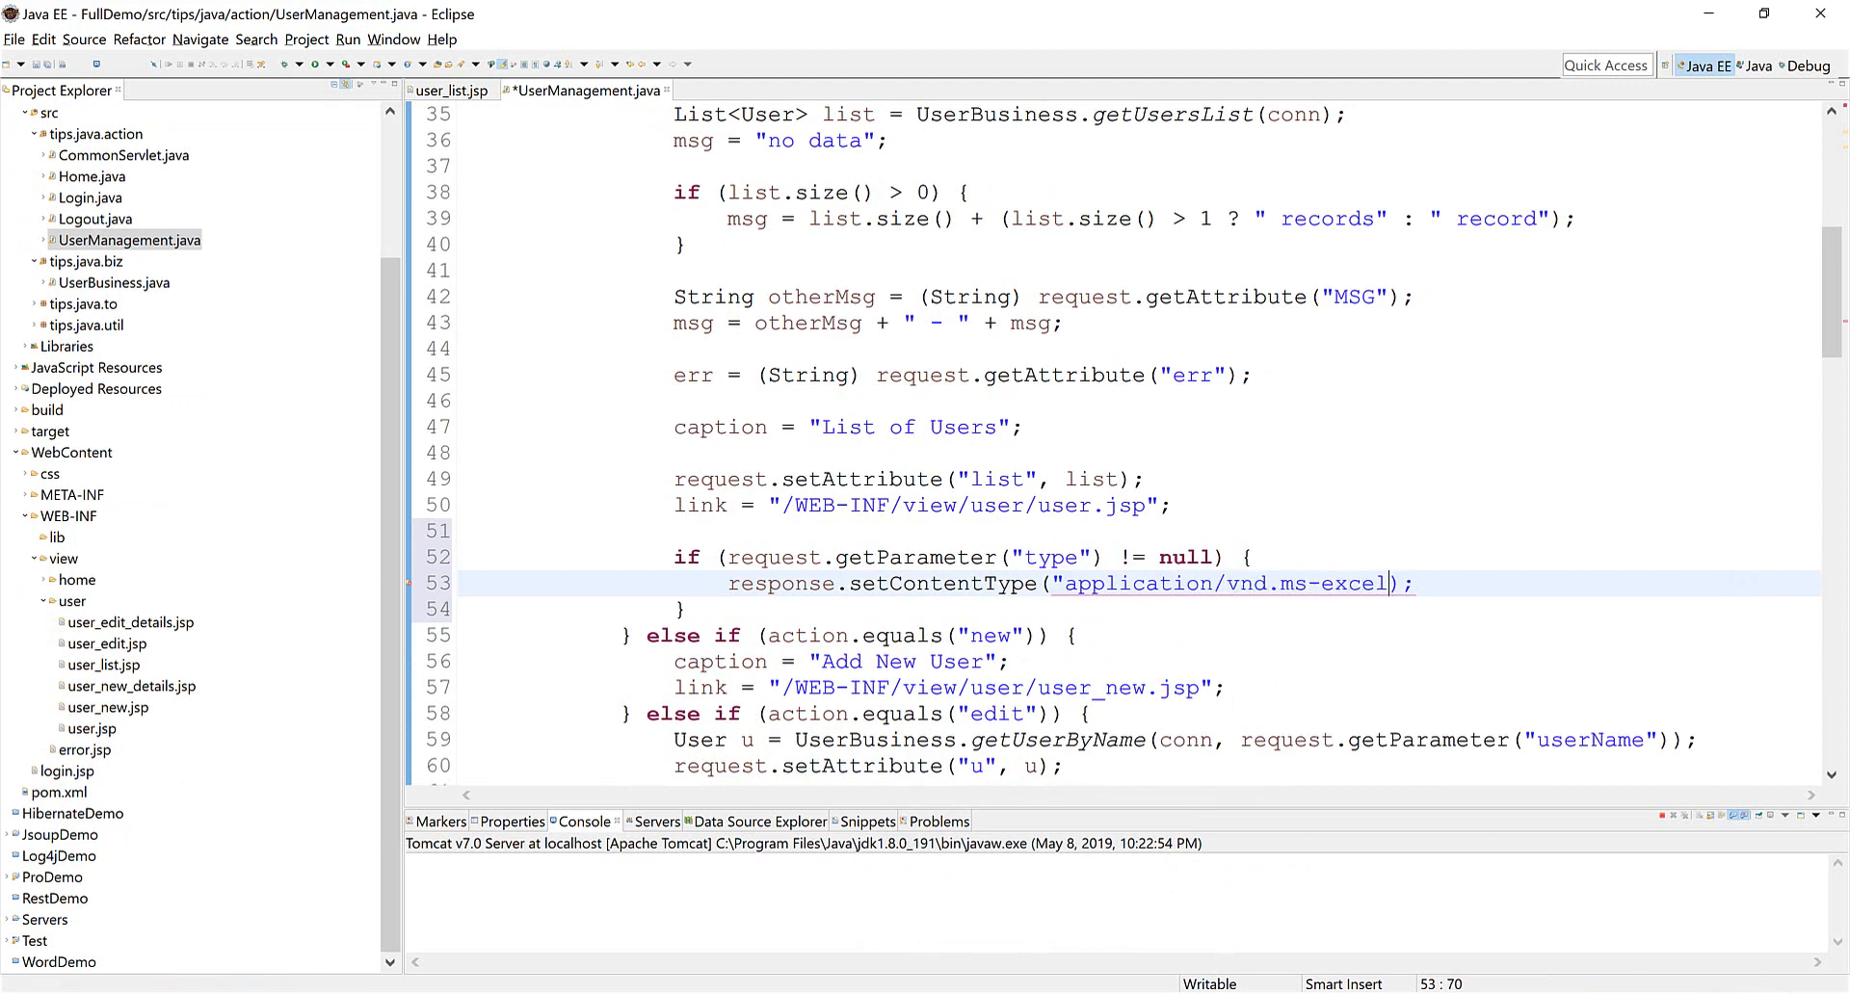
- Set the Excel content type and Content-Disposition attachment filename=userList.xls, then clean the projects
text(response.setHeader("Content-Disposition, arg1);)
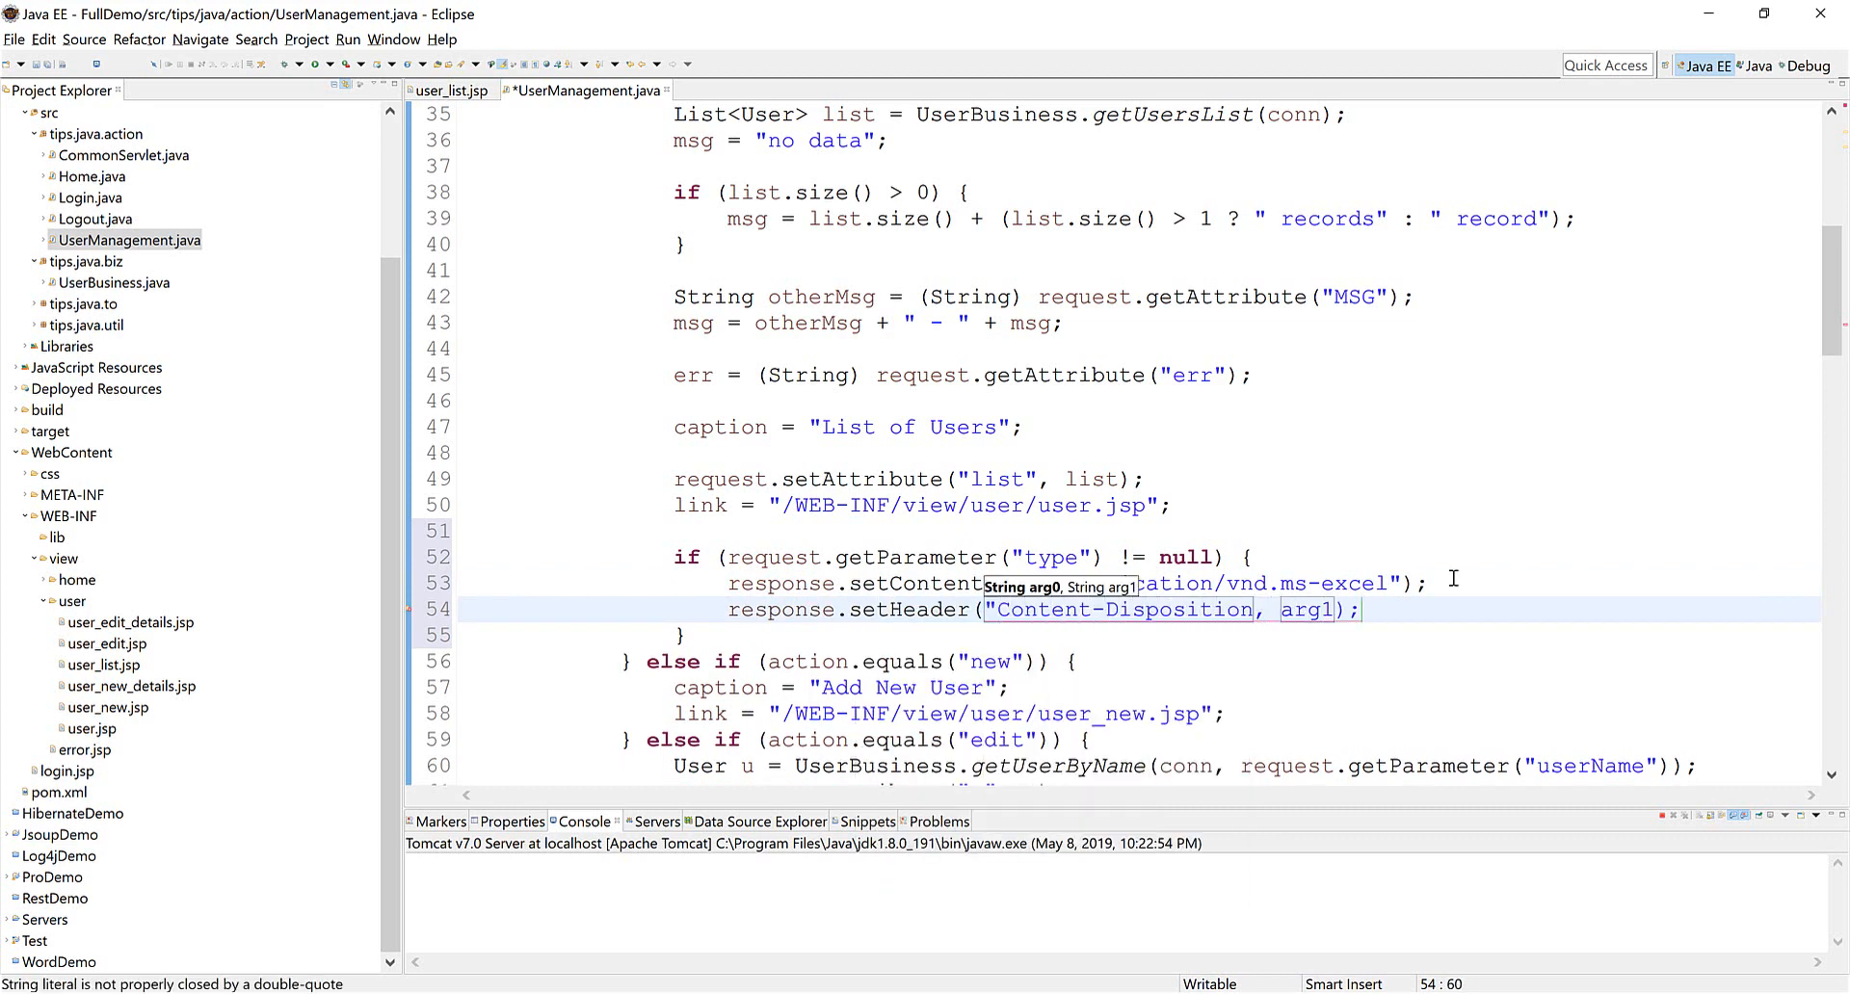
text(a")
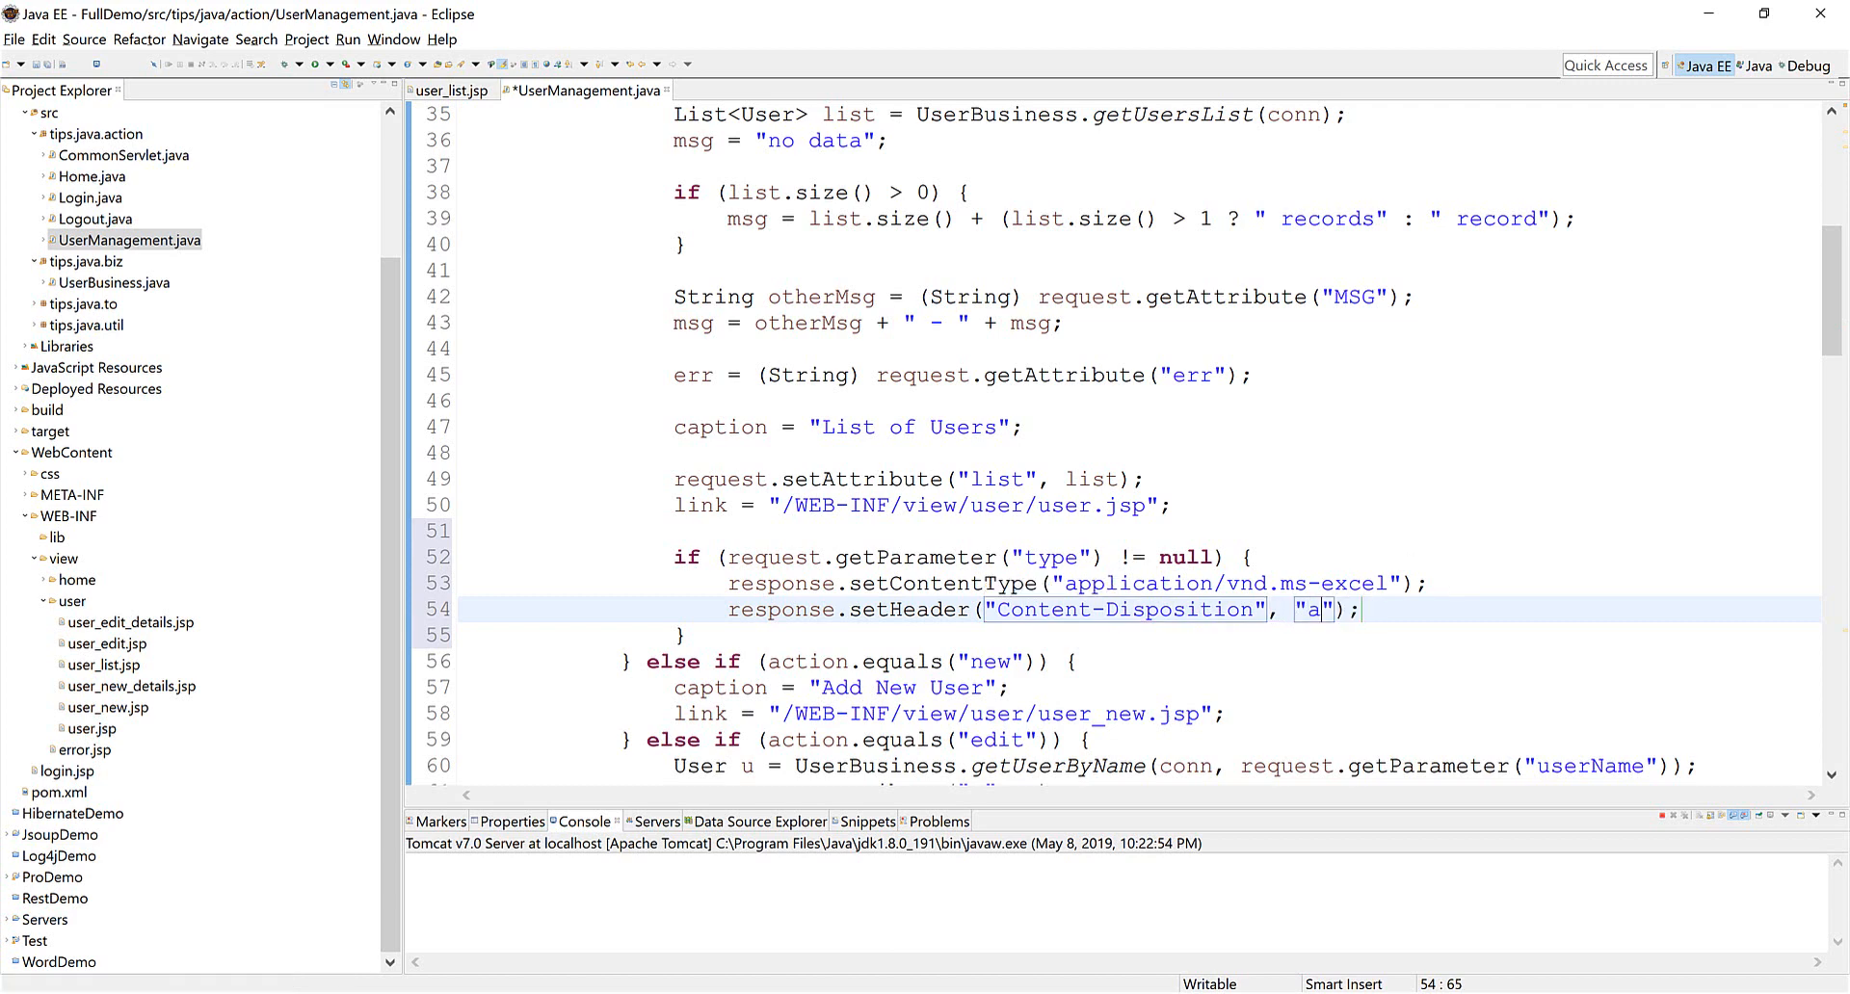
text(ttachmen)
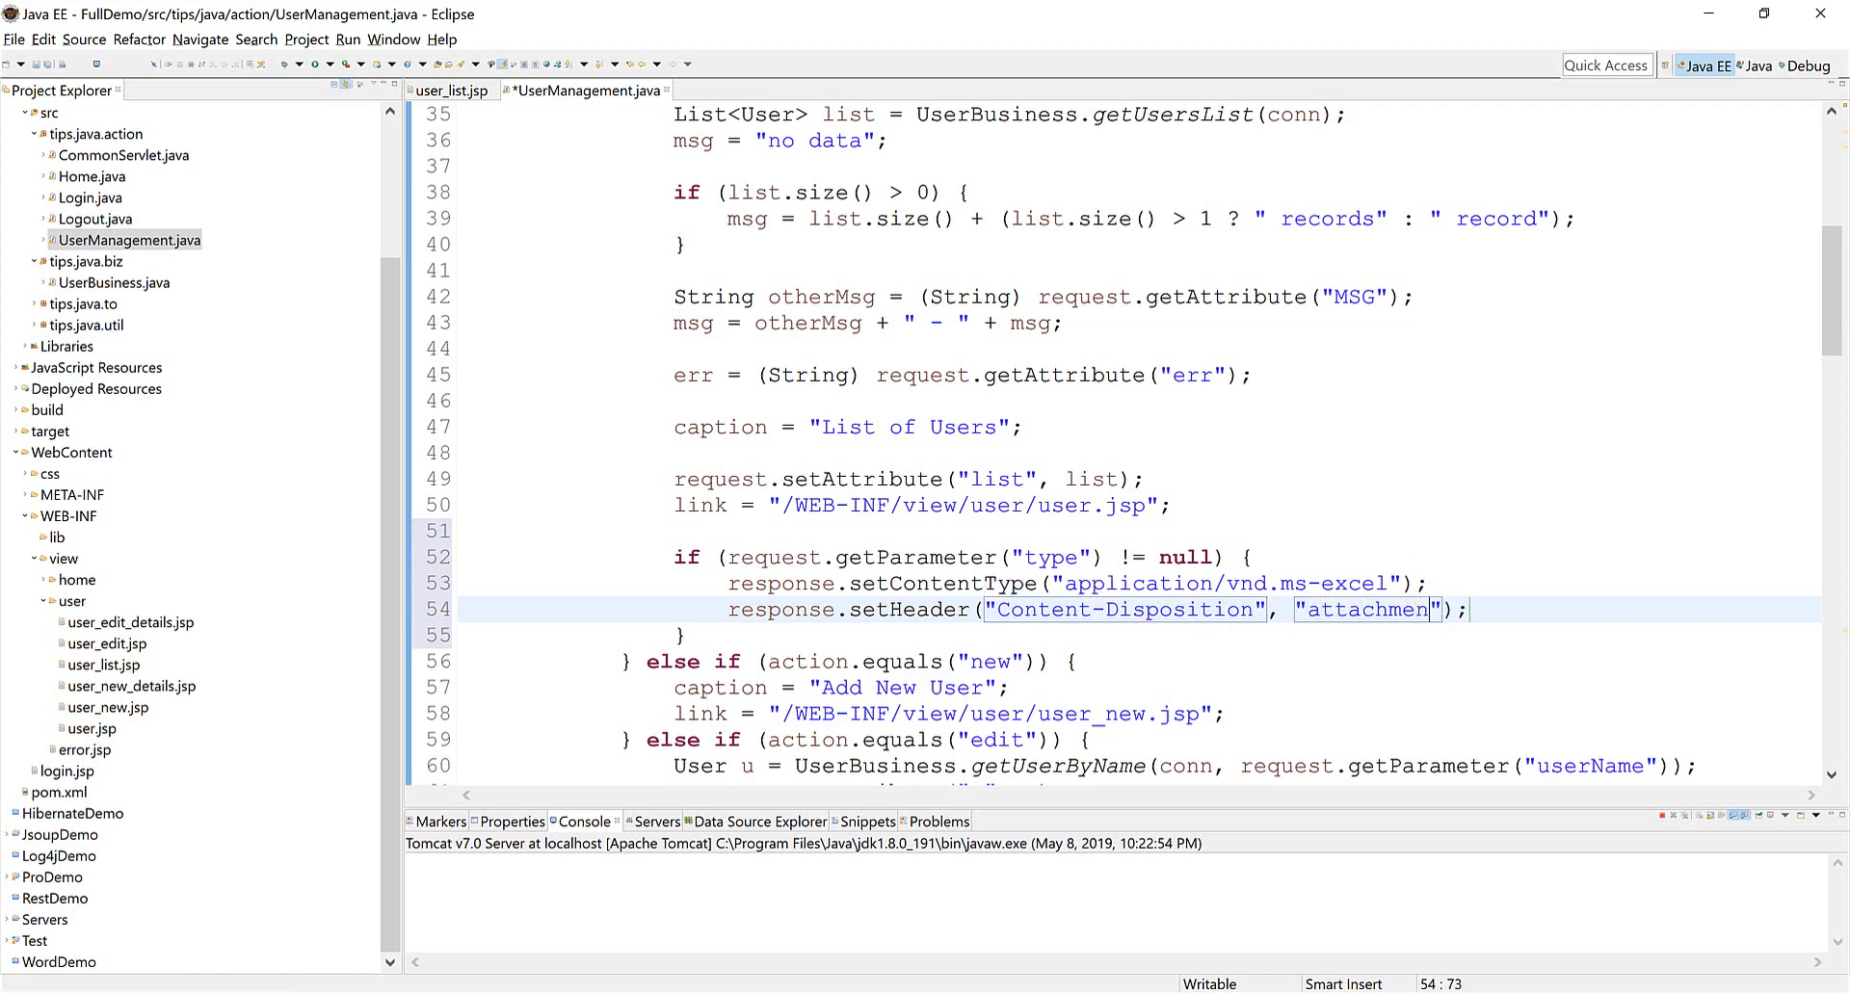
text(;filename=)
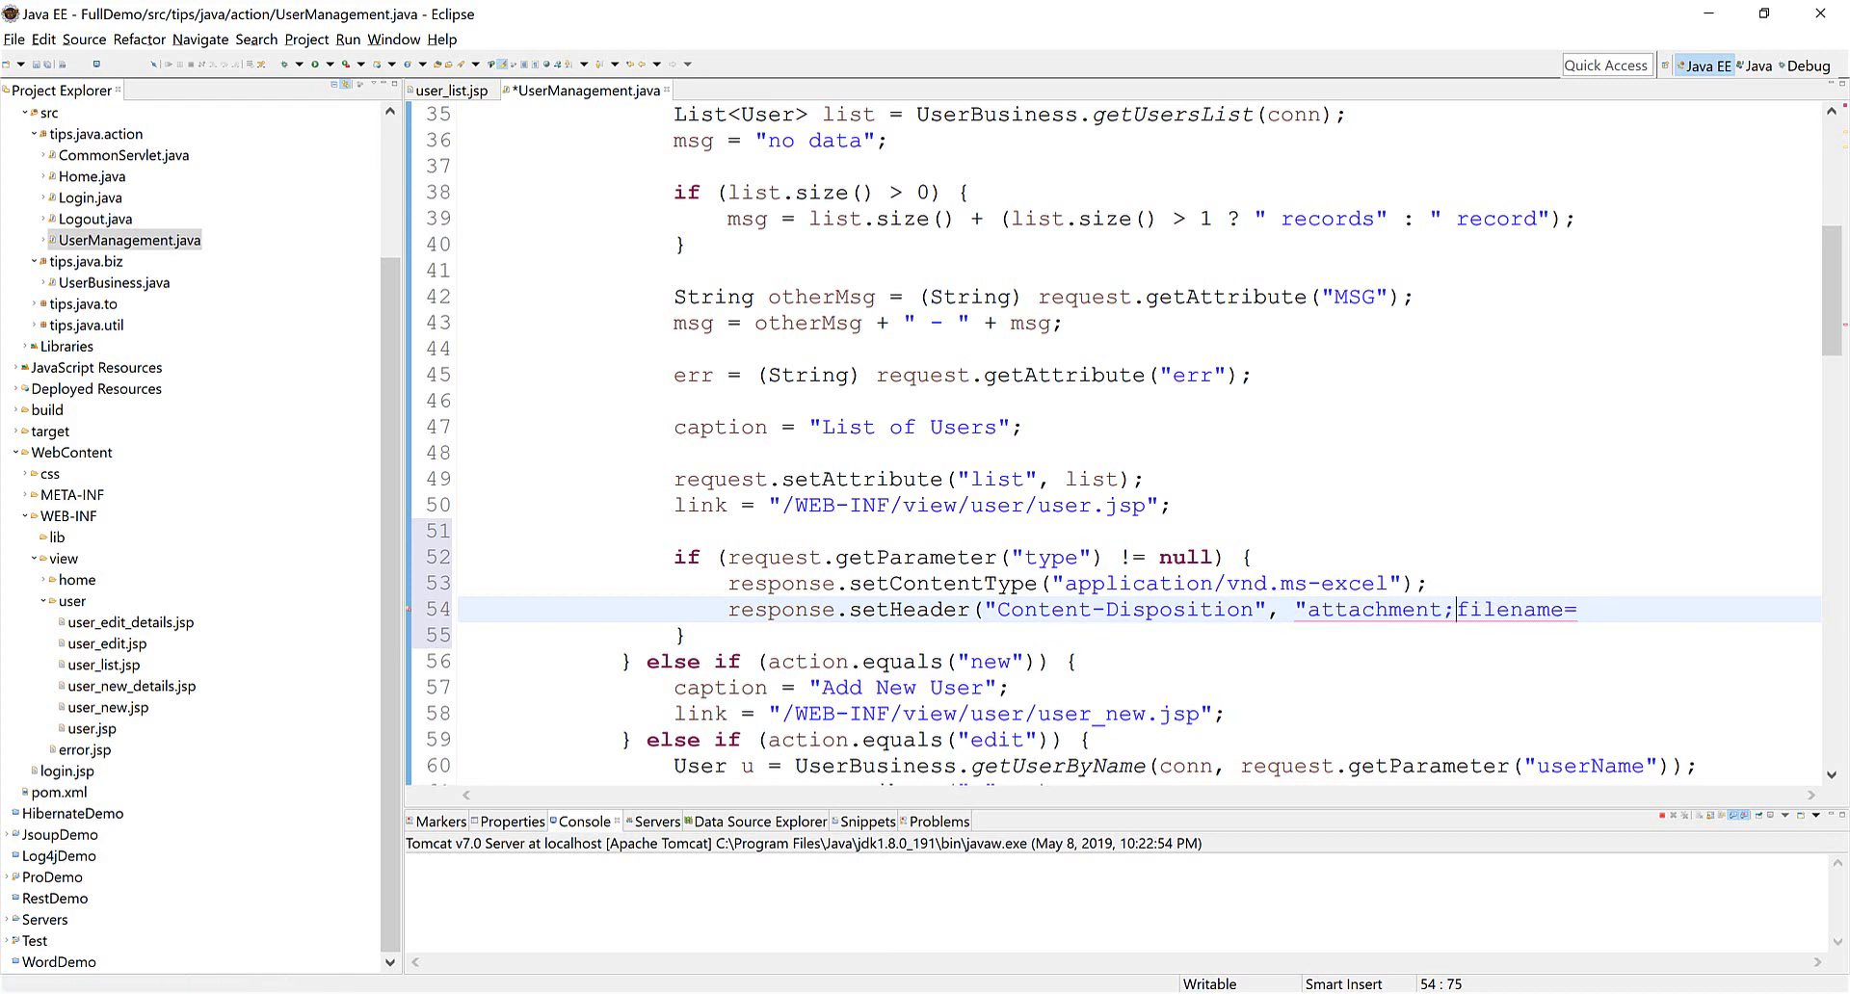
text(userList.xls");)
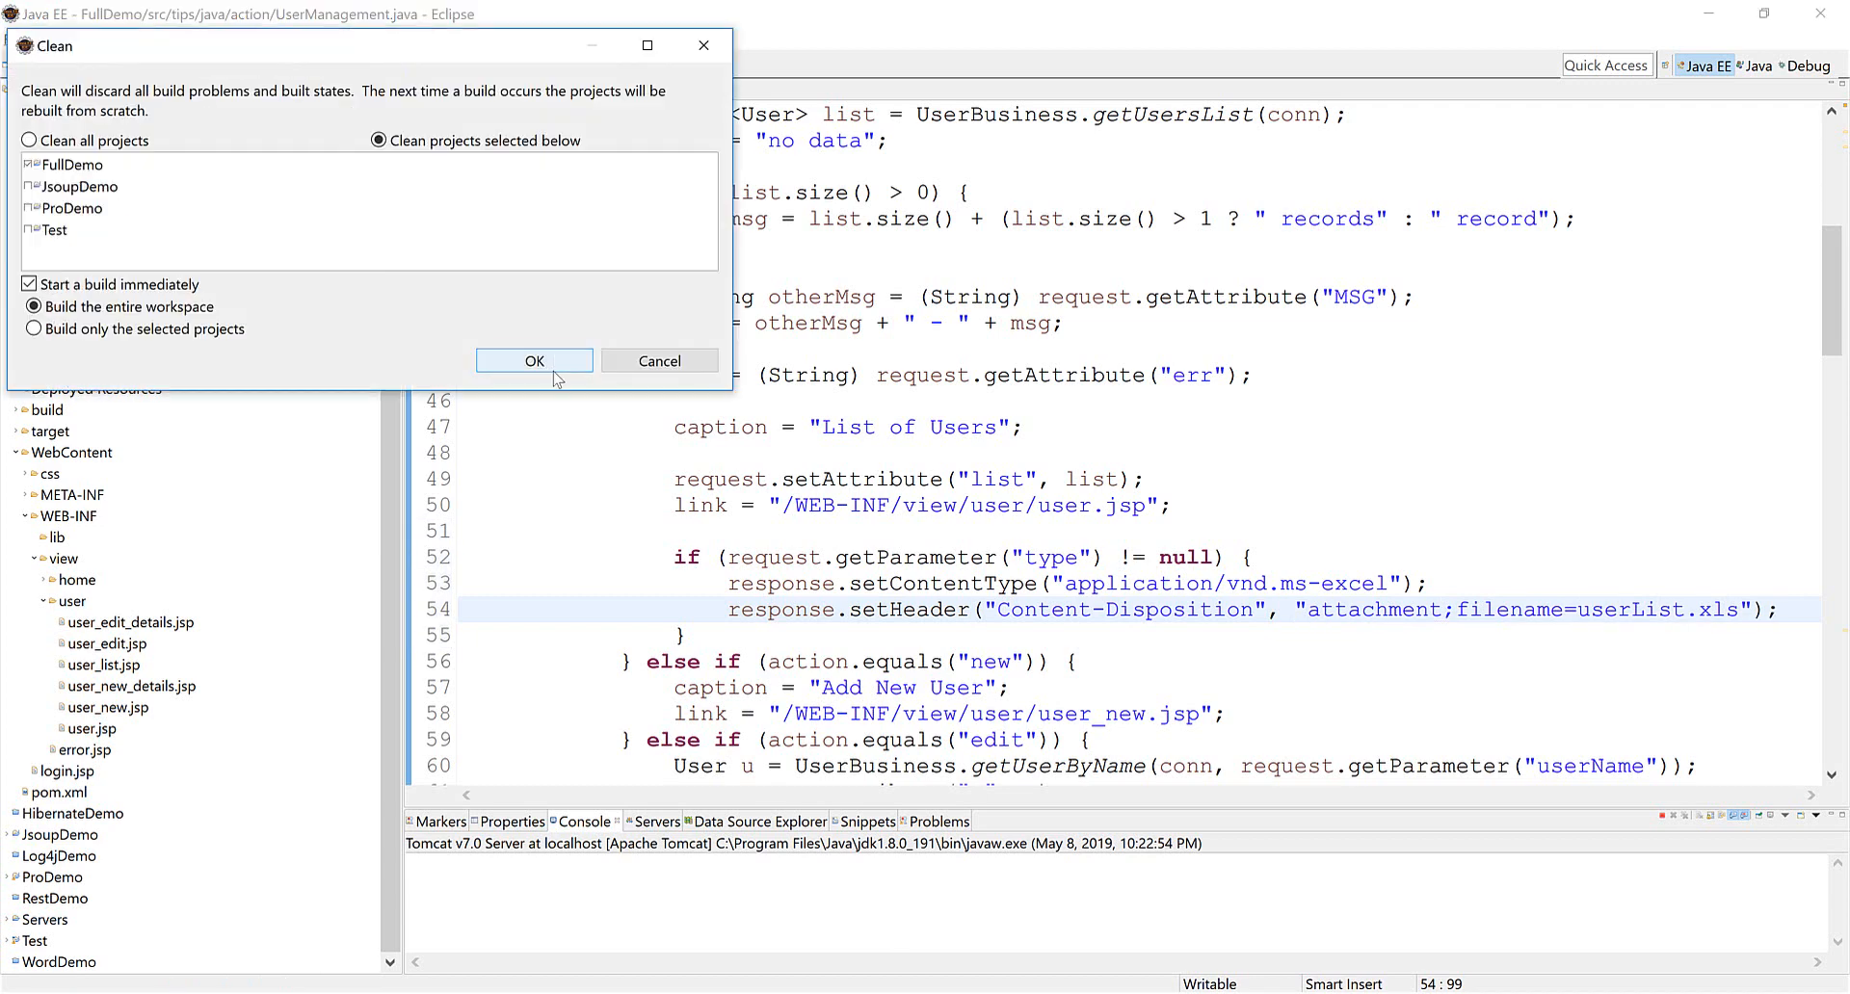
click(533, 361)
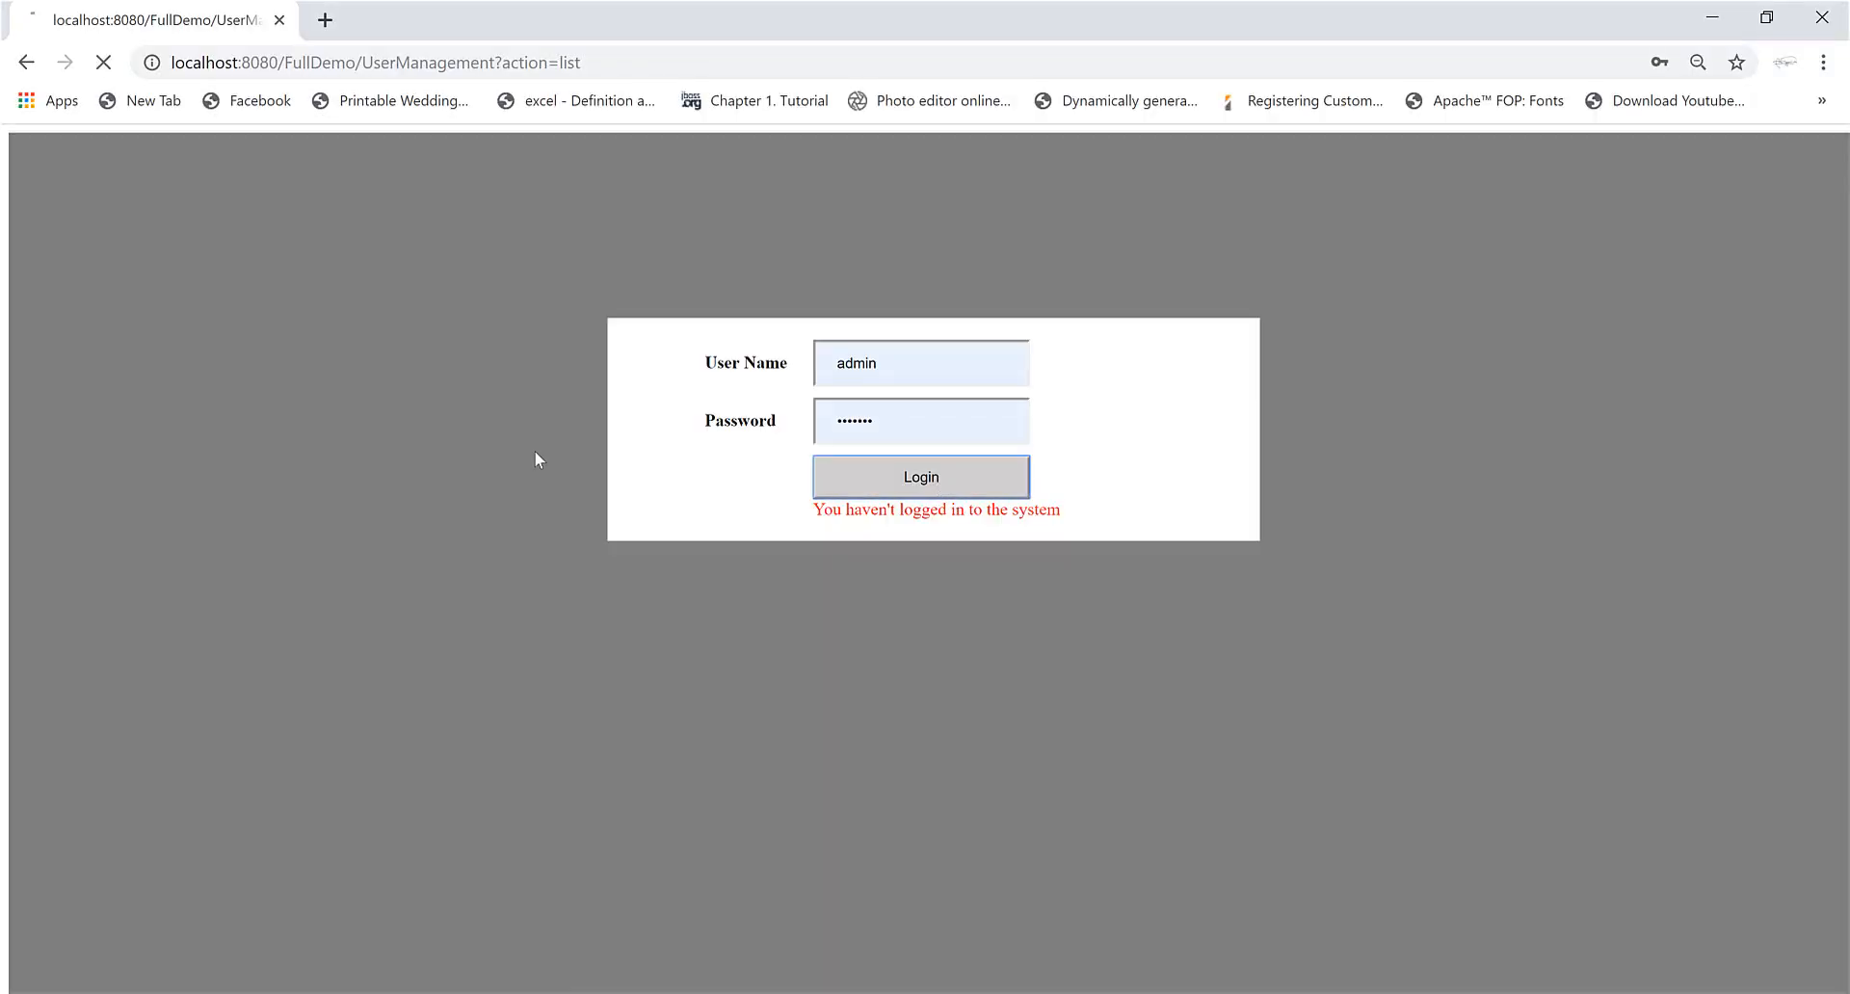
- Log in, follow the Export Excel link, and save userList.xls to the desktop
click(920, 477)
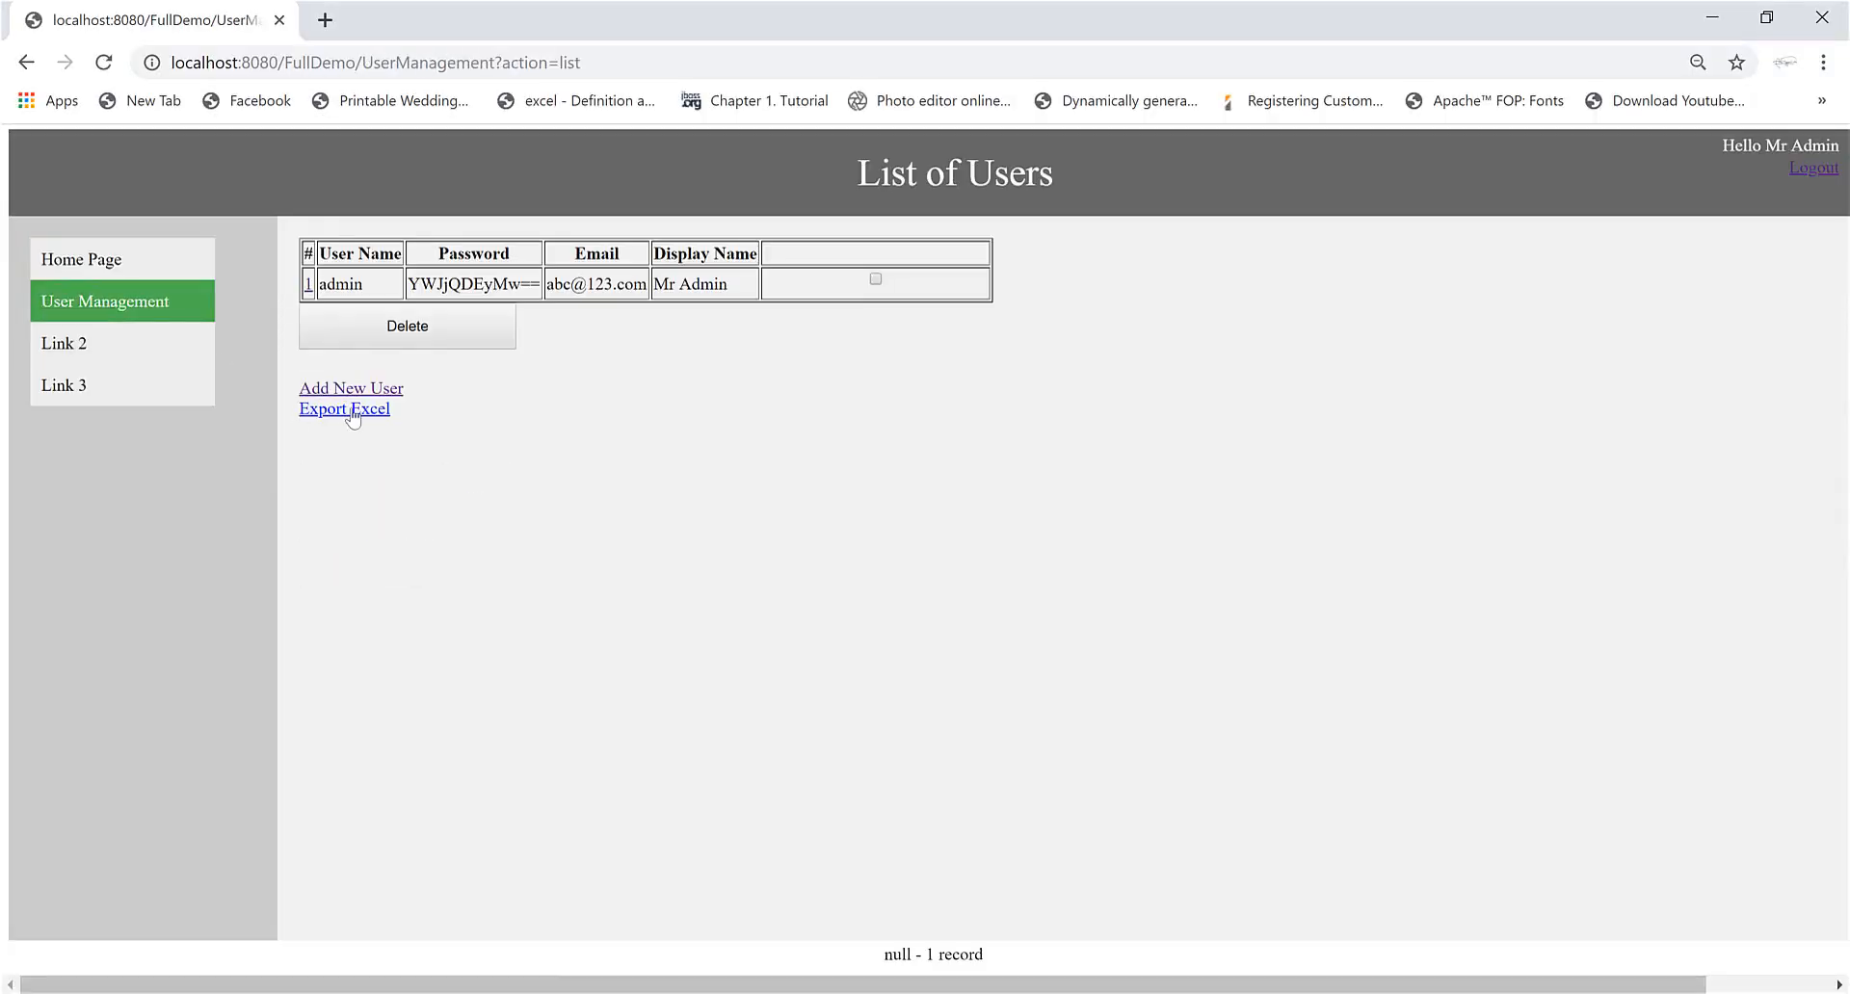
click(343, 409)
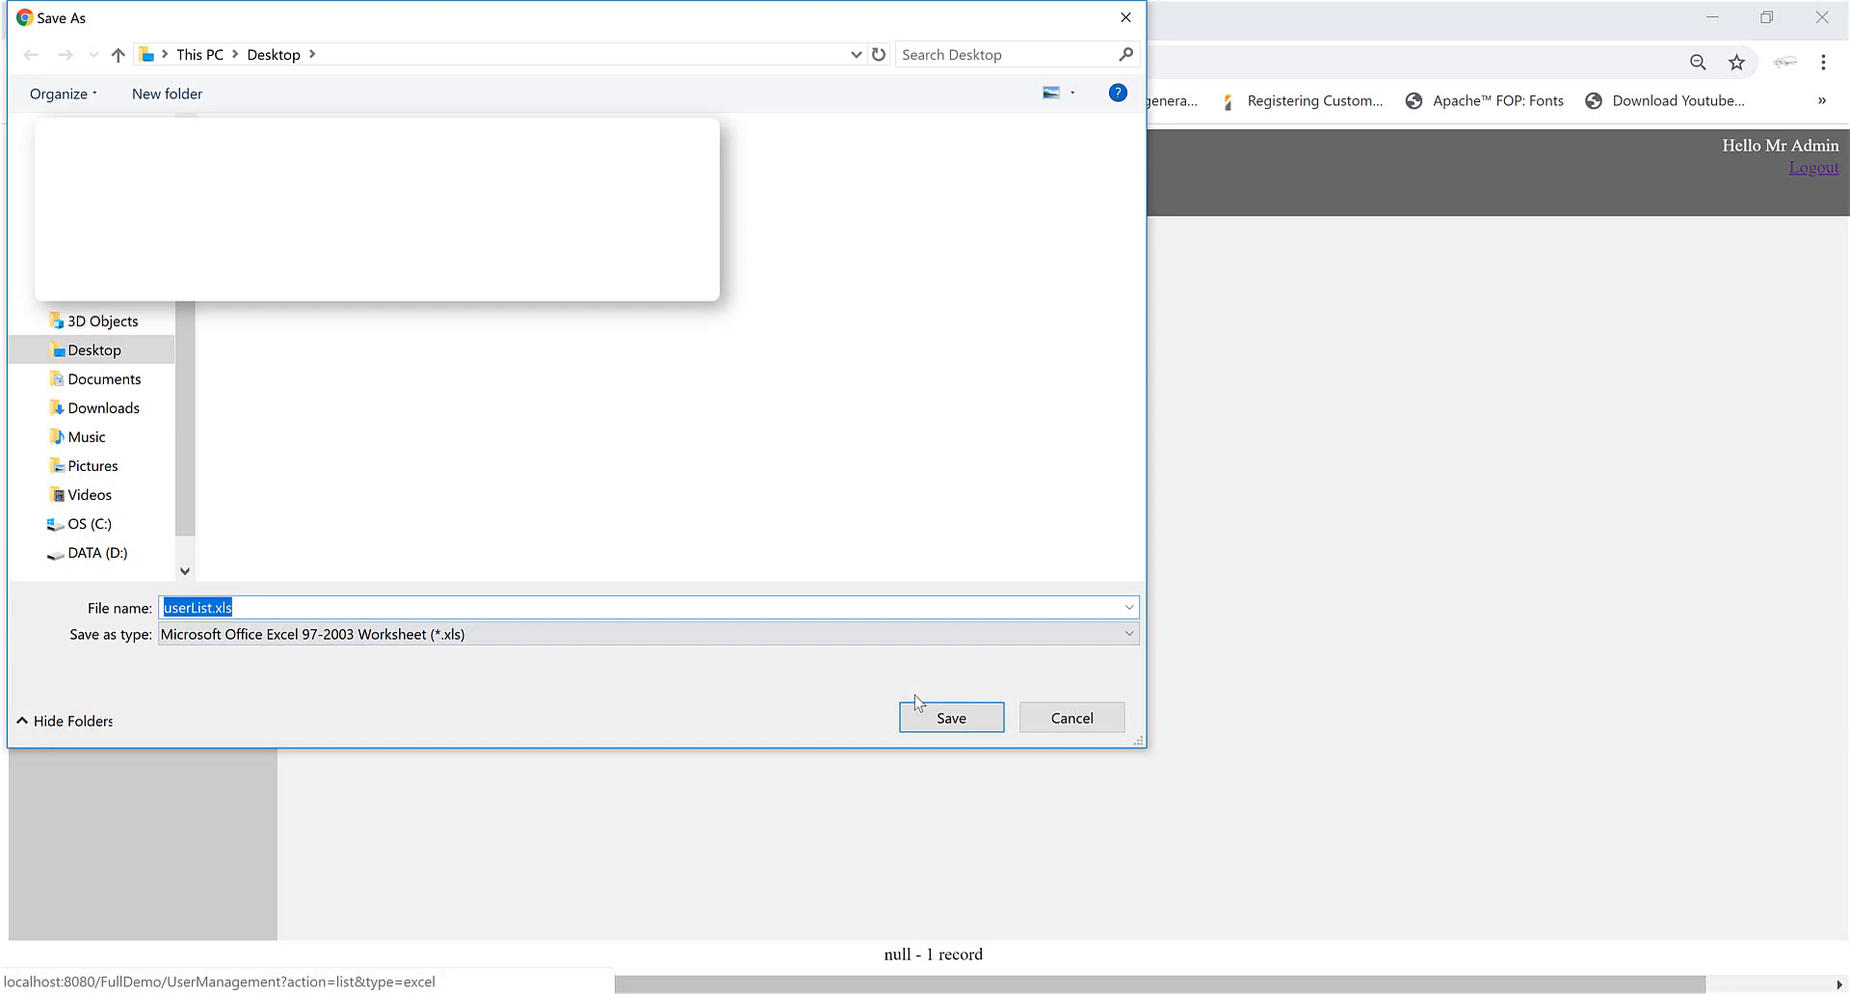
click(950, 717)
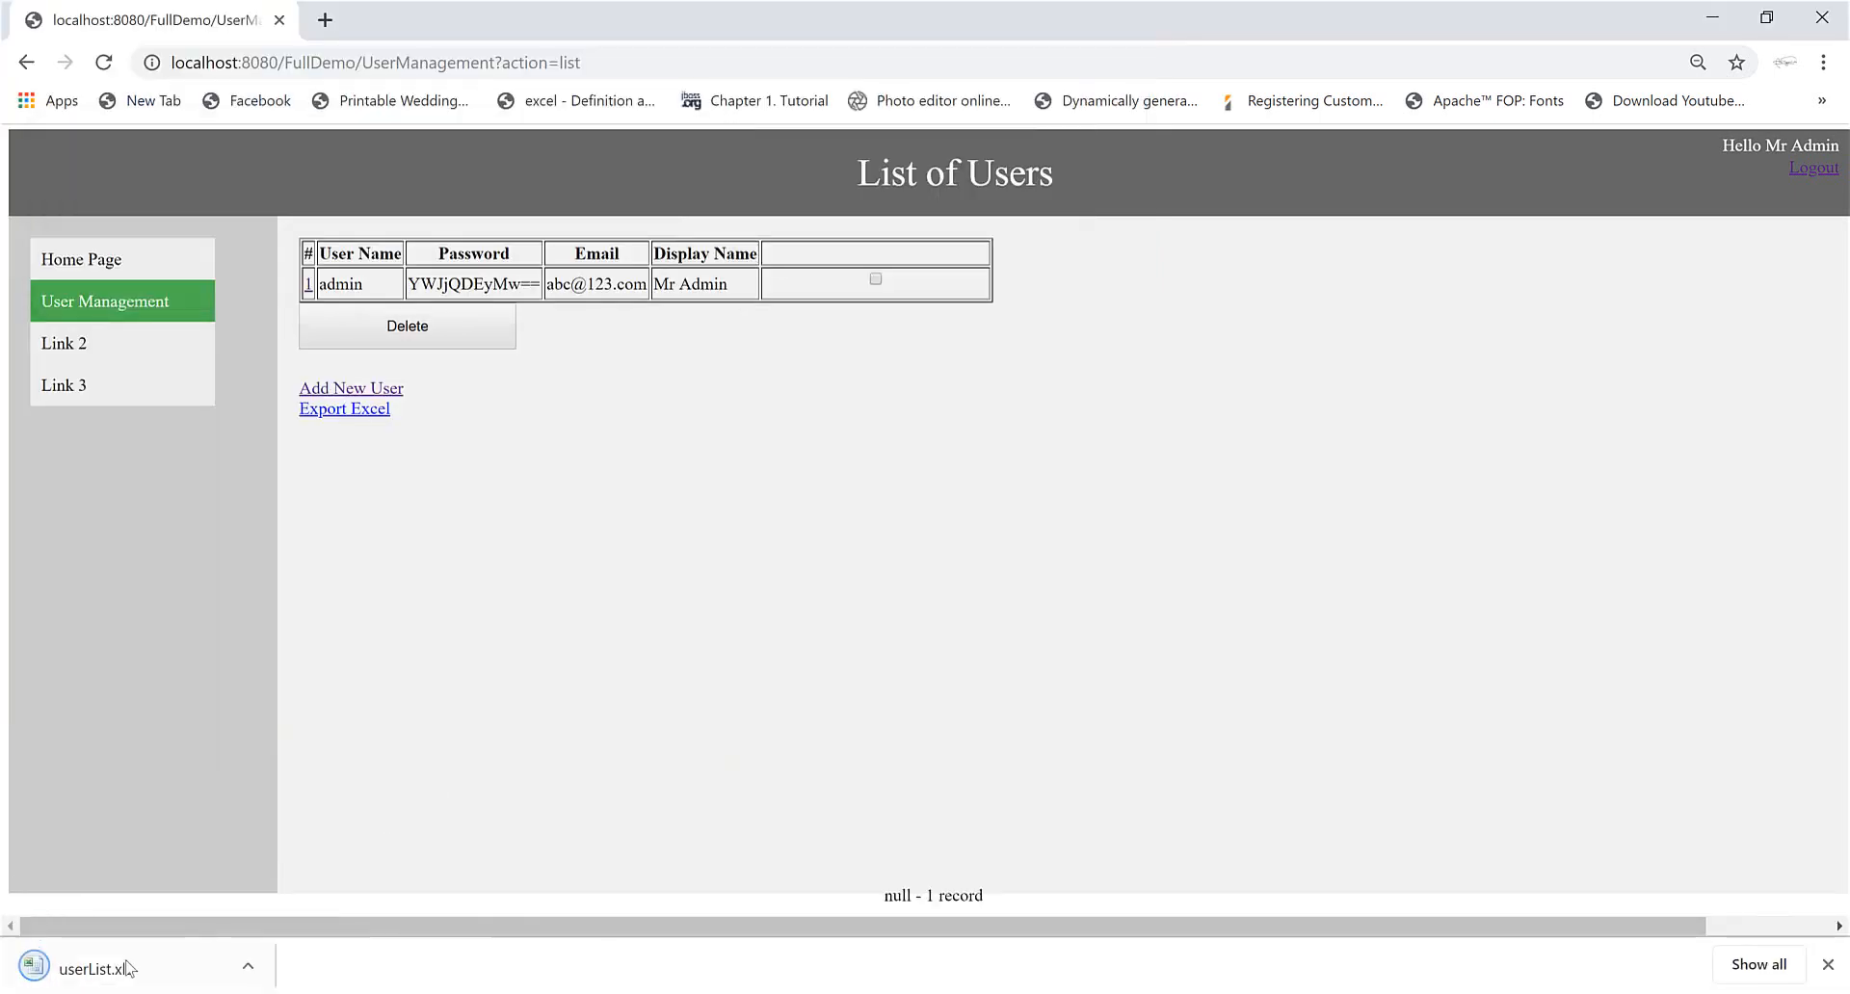
- Open the downloaded userList.xls, accepting the format warning and dismissing the load-problems notice
click(98, 969)
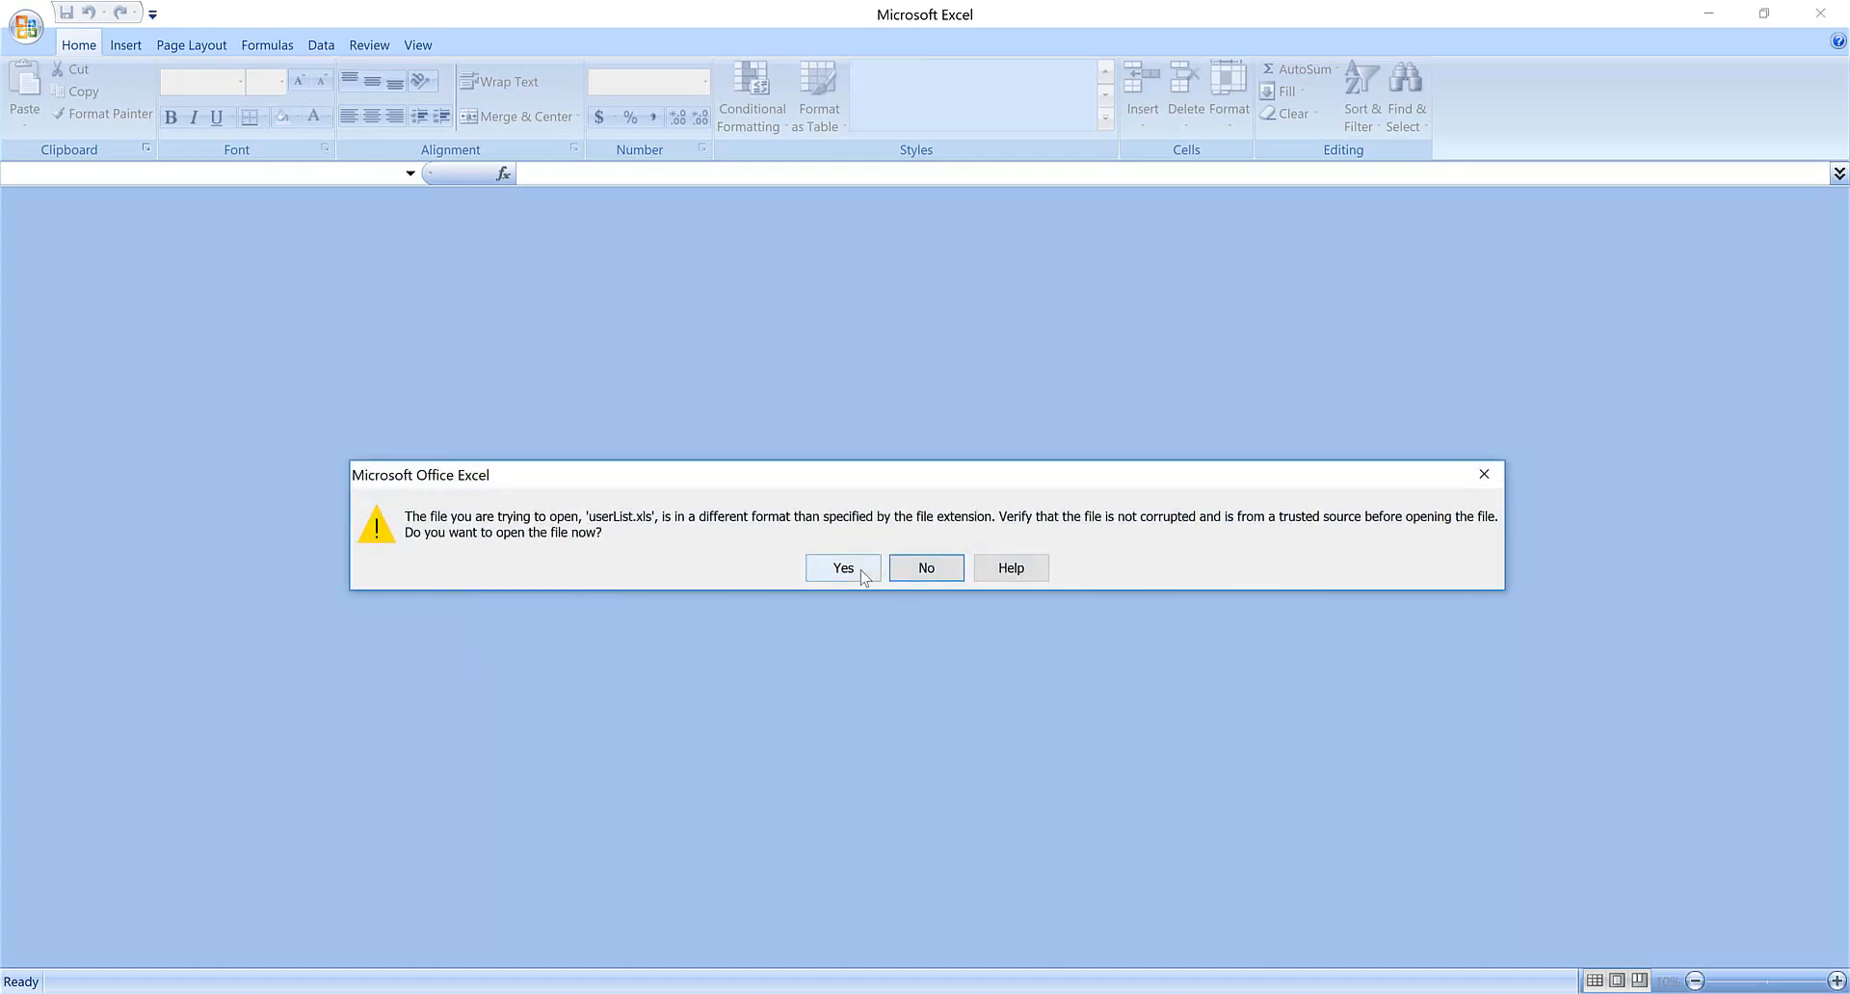
click(841, 567)
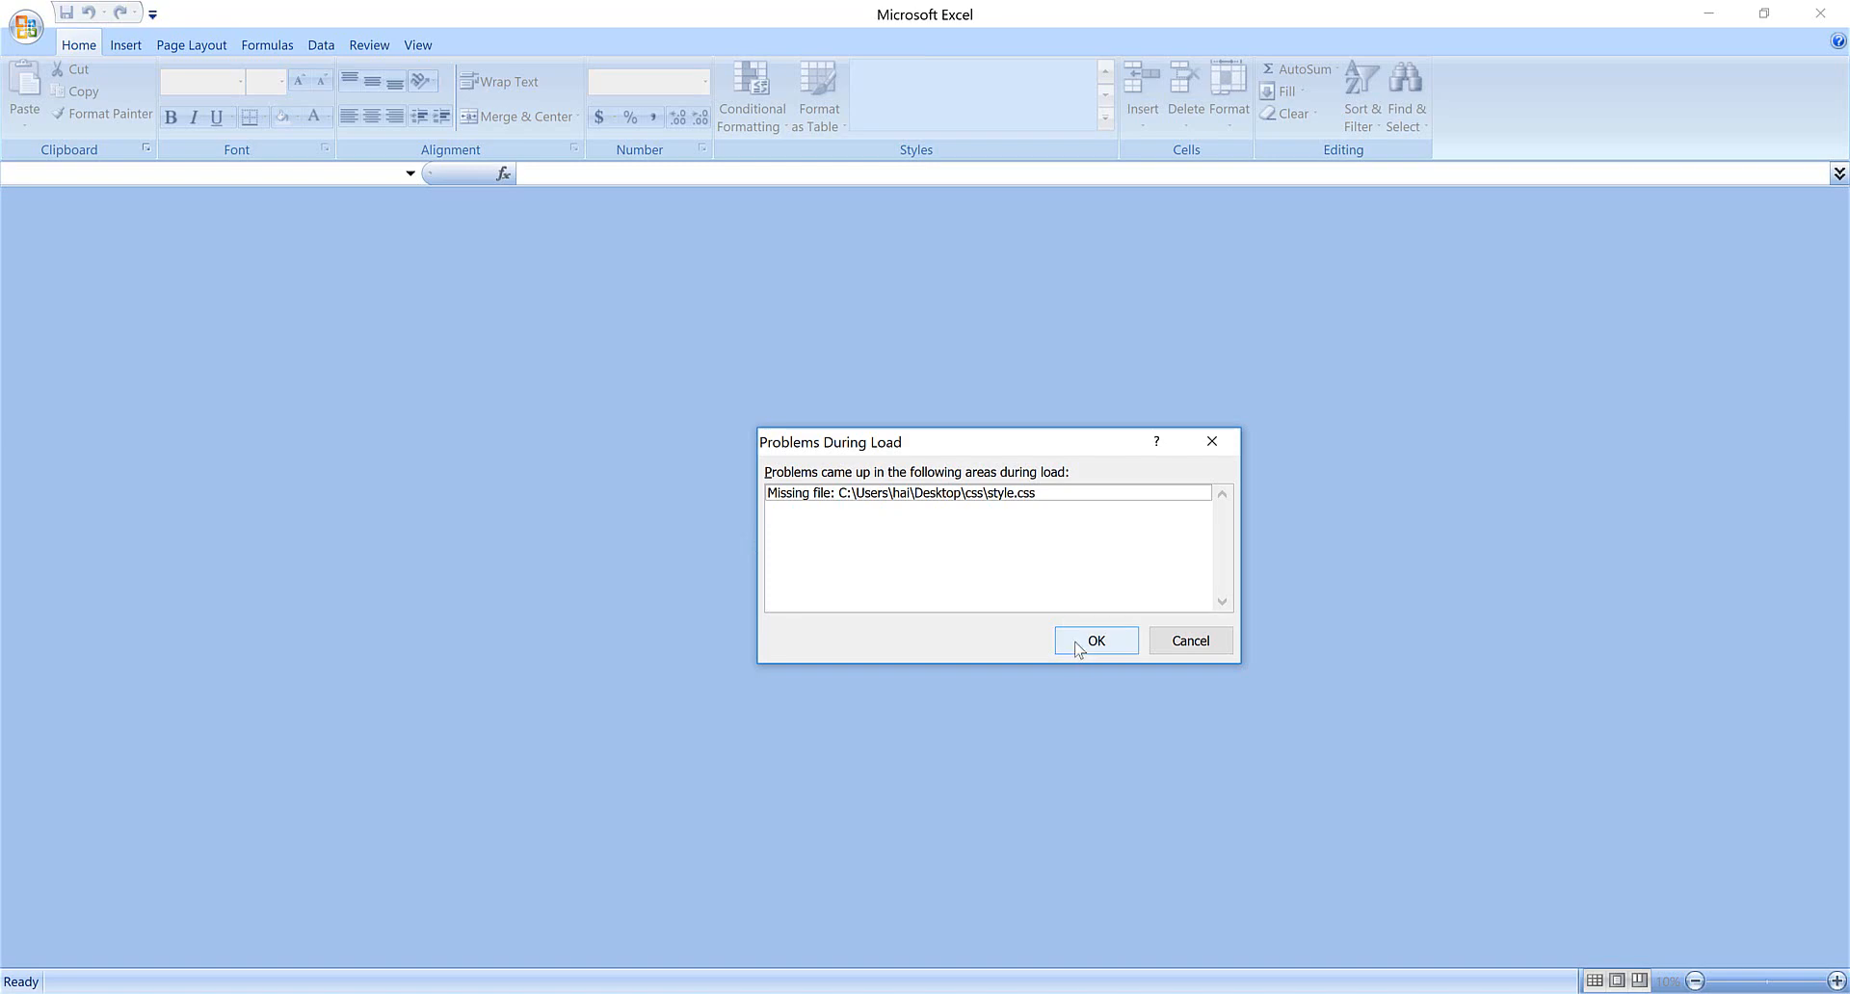
click(1092, 641)
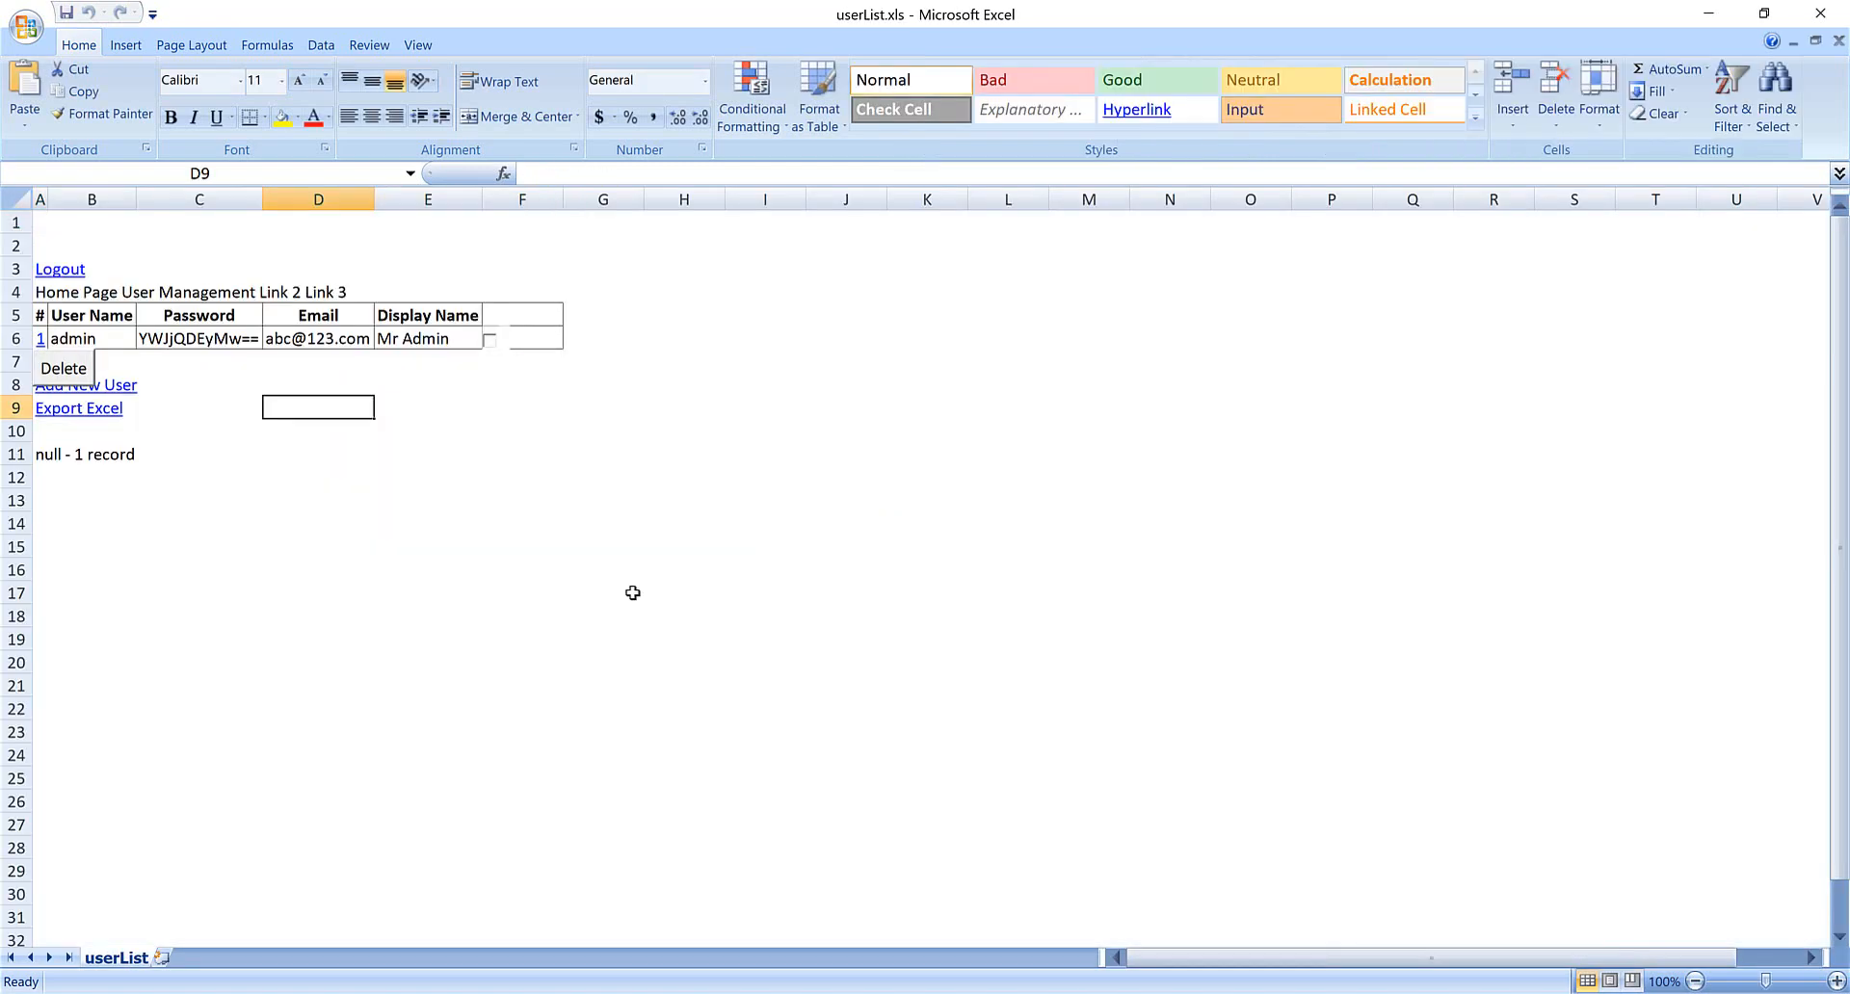
mouse_move(853, 698)
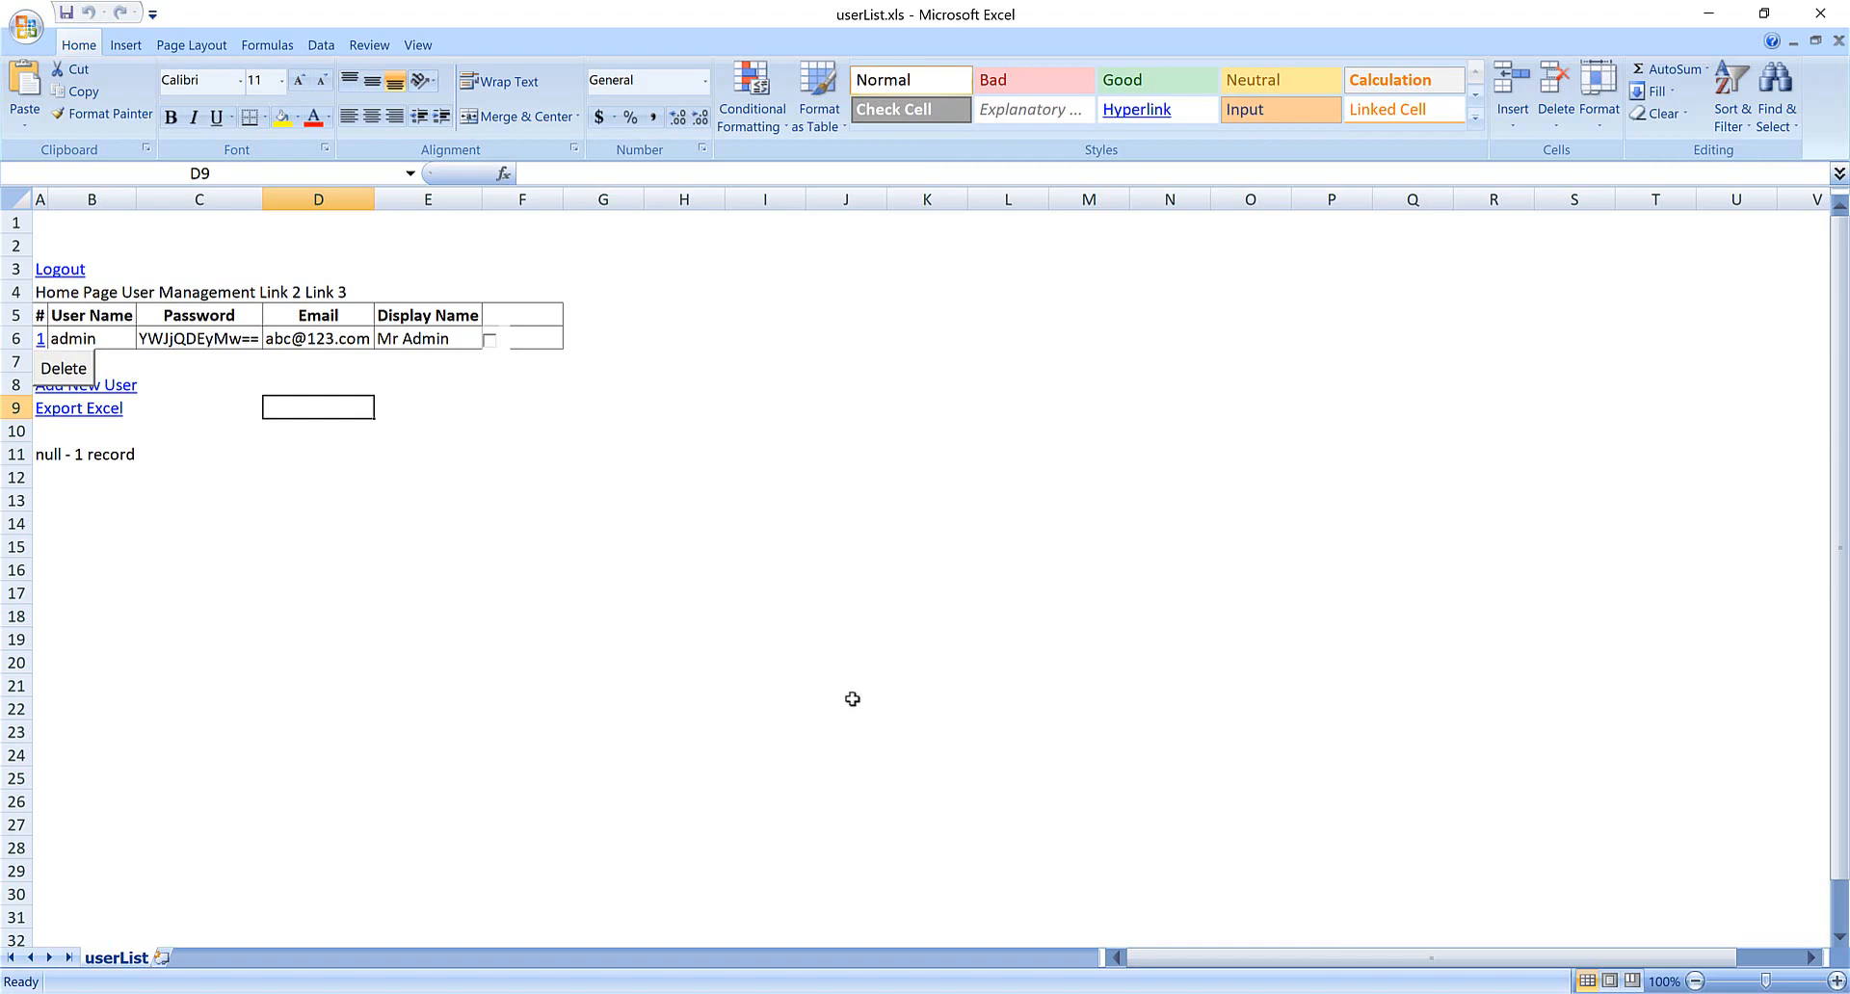